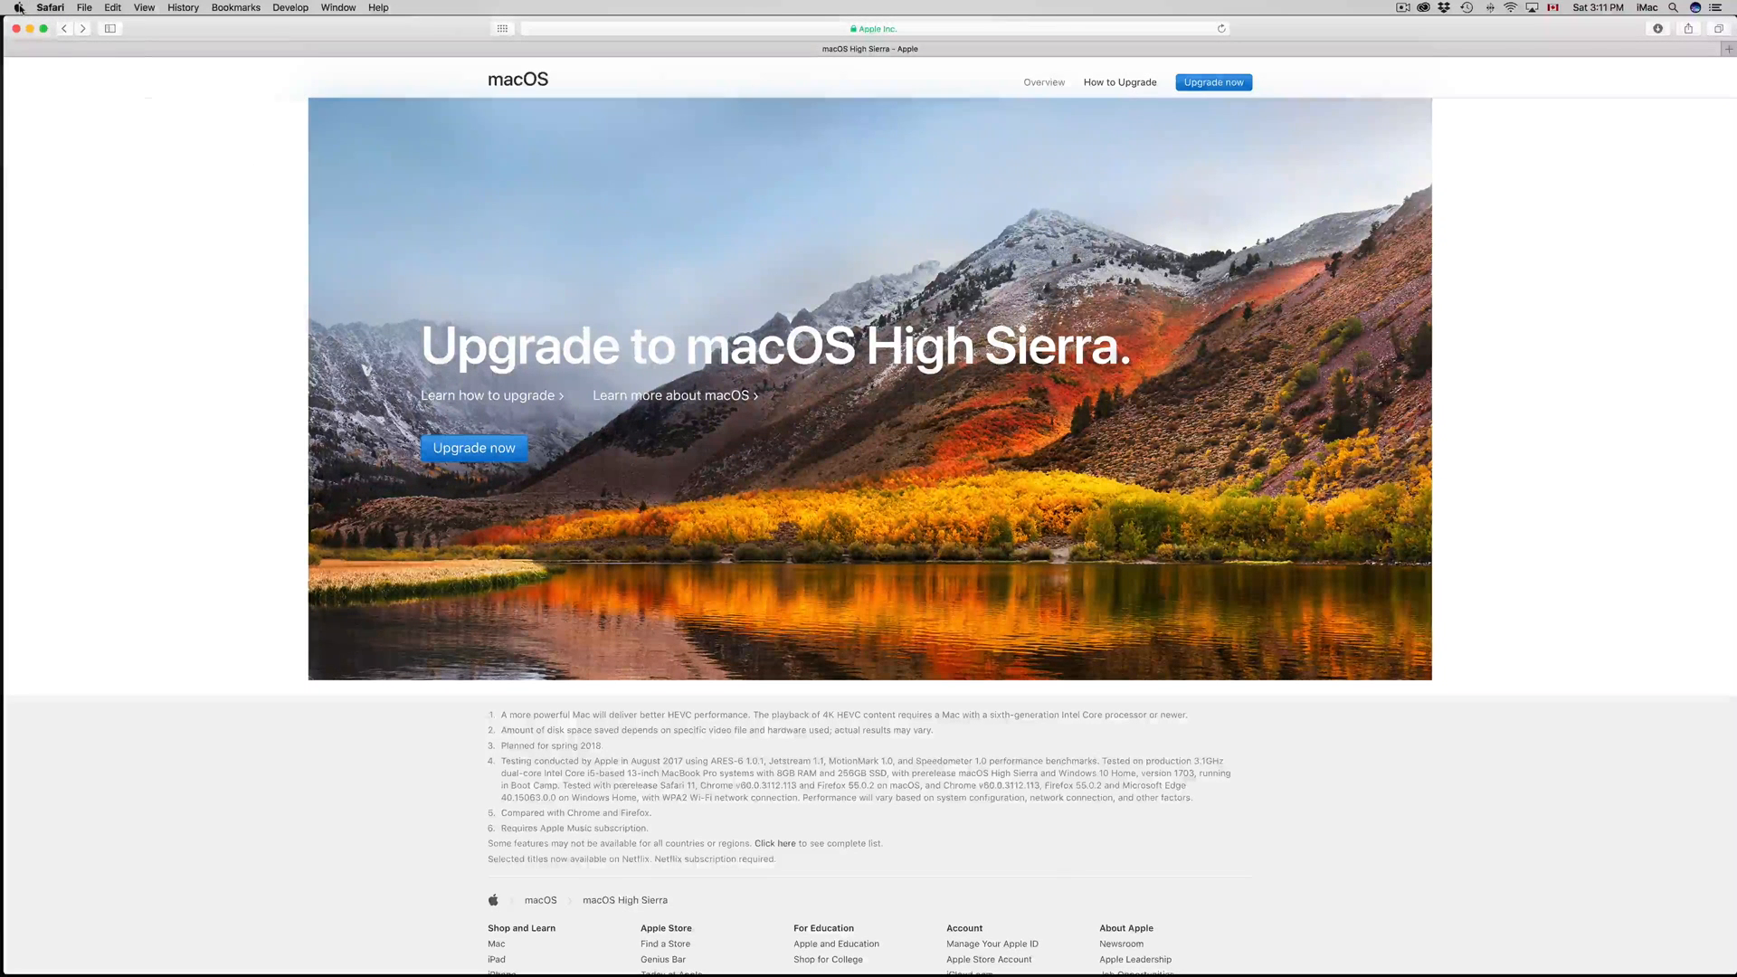
Launch the App Store from the Apple menu, leaving Safari's High Sierra page
{"action": "left_click", "coordinate": [18, 6]}
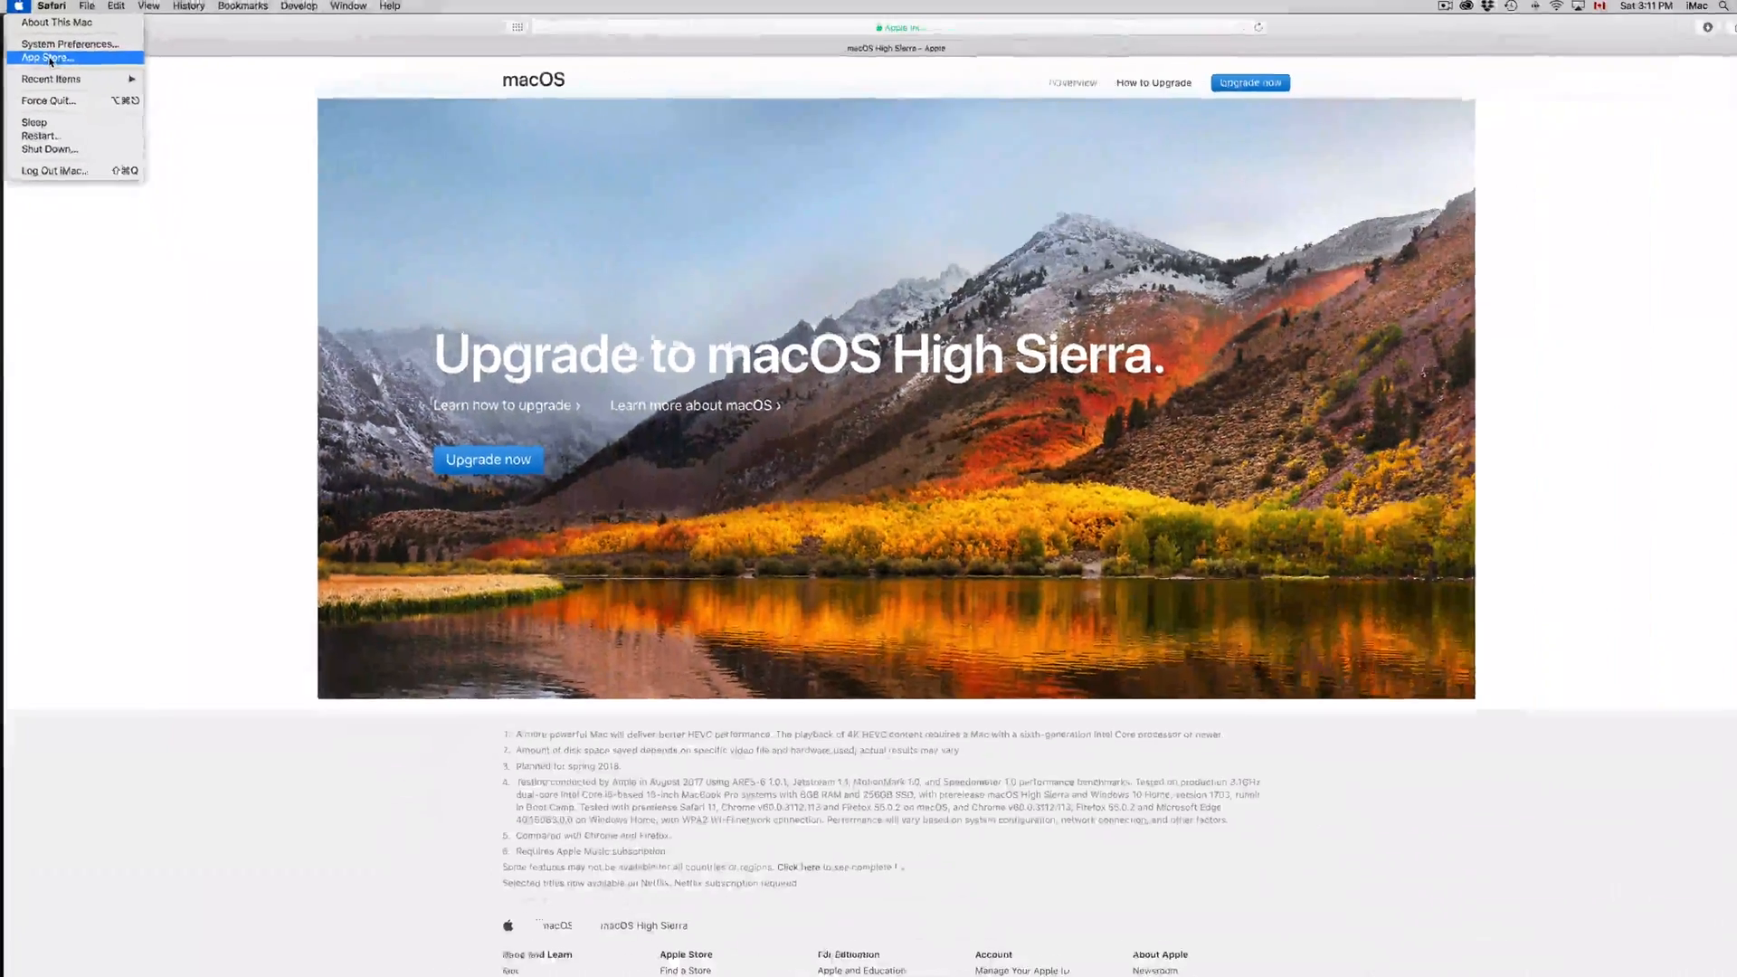
{"action": "left_click", "coordinate": [50, 58]}
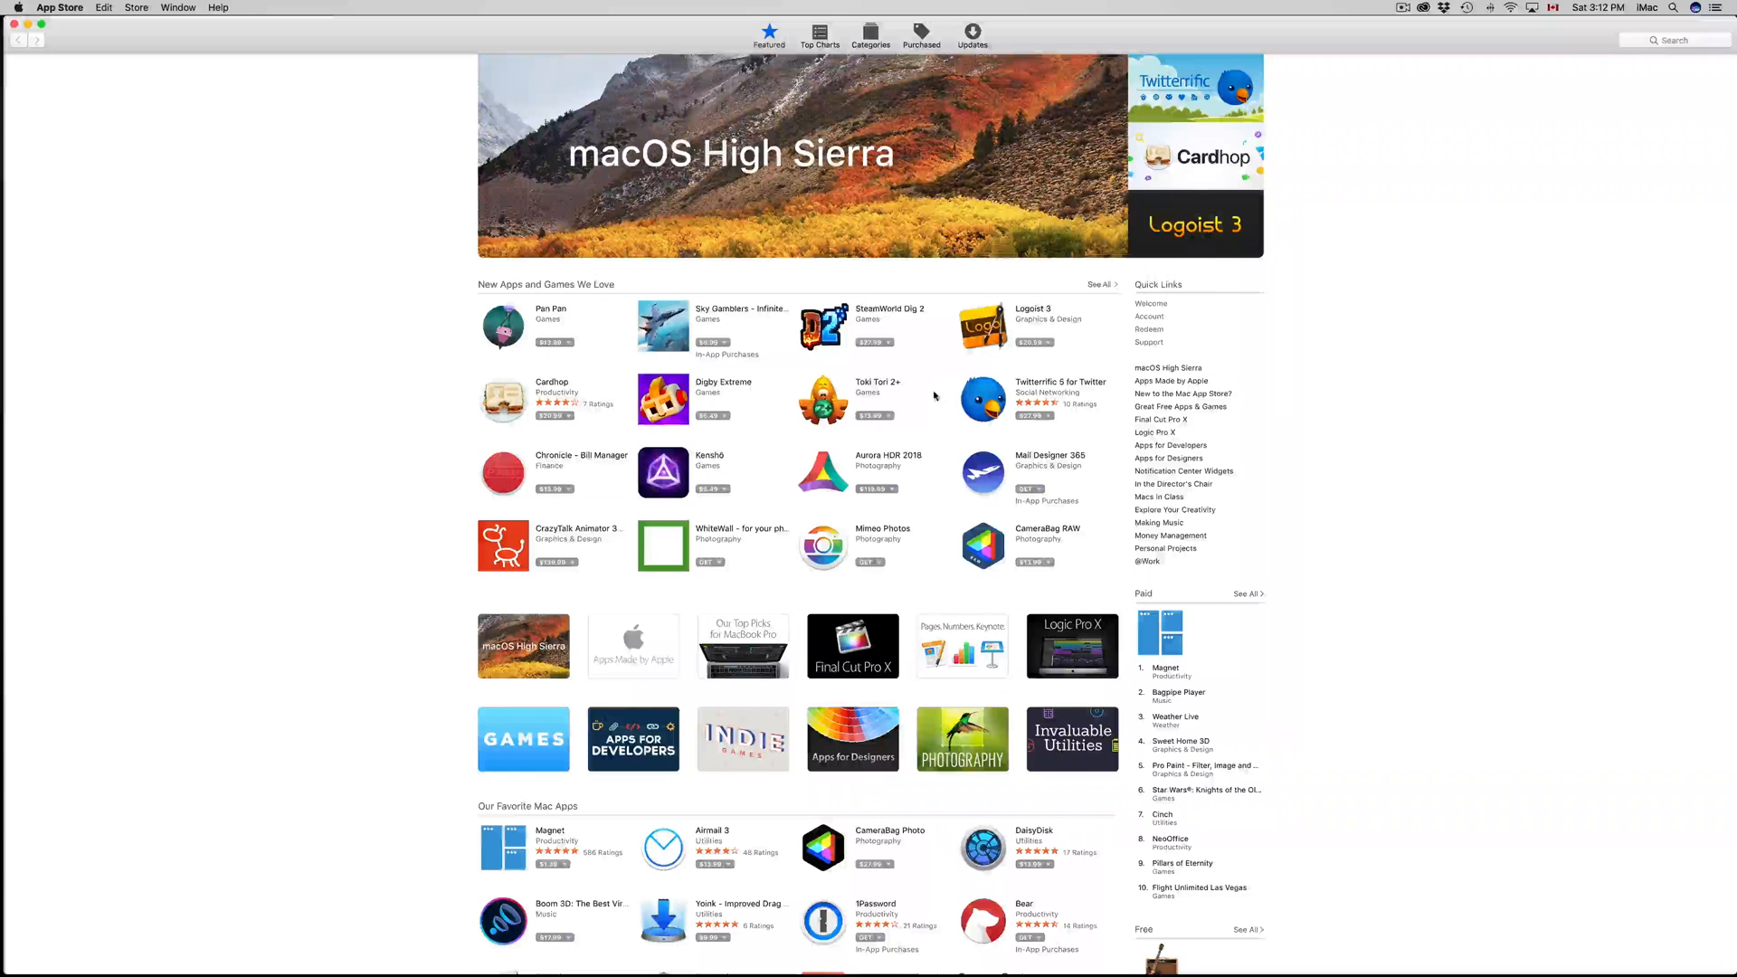
Glance at recent installed updates, then return to the Featured page
{"action": "left_click", "coordinate": [972, 30]}
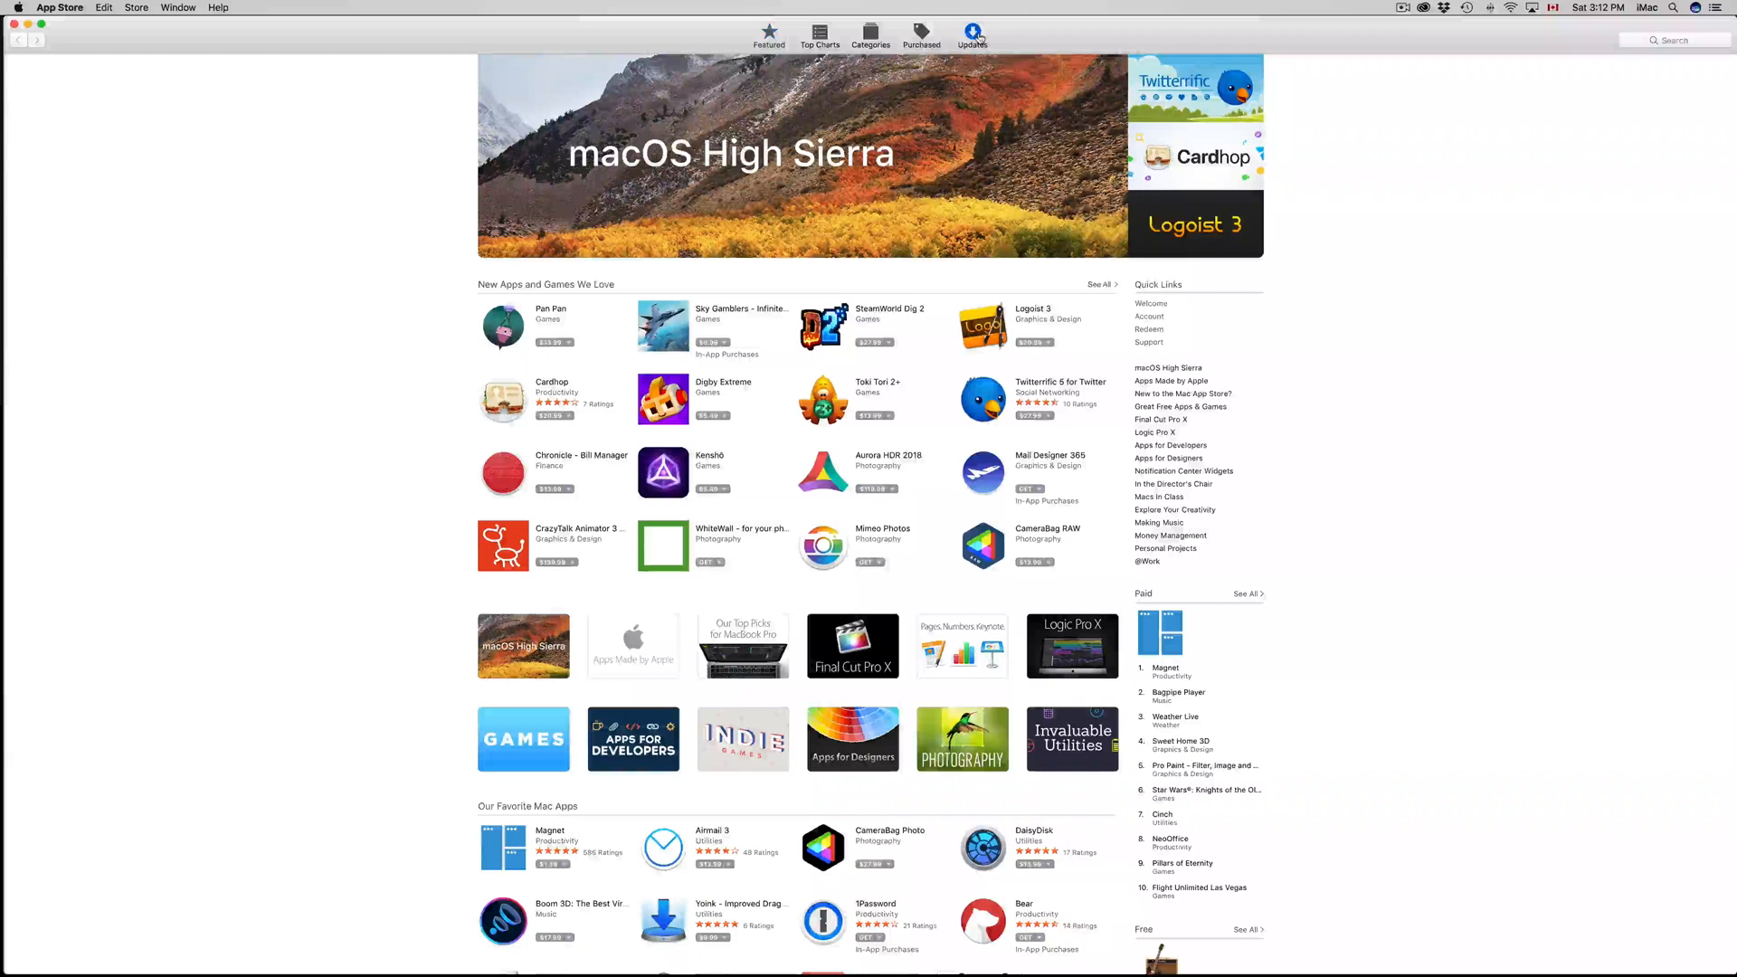
{"action": "left_click", "coordinate": [973, 30]}
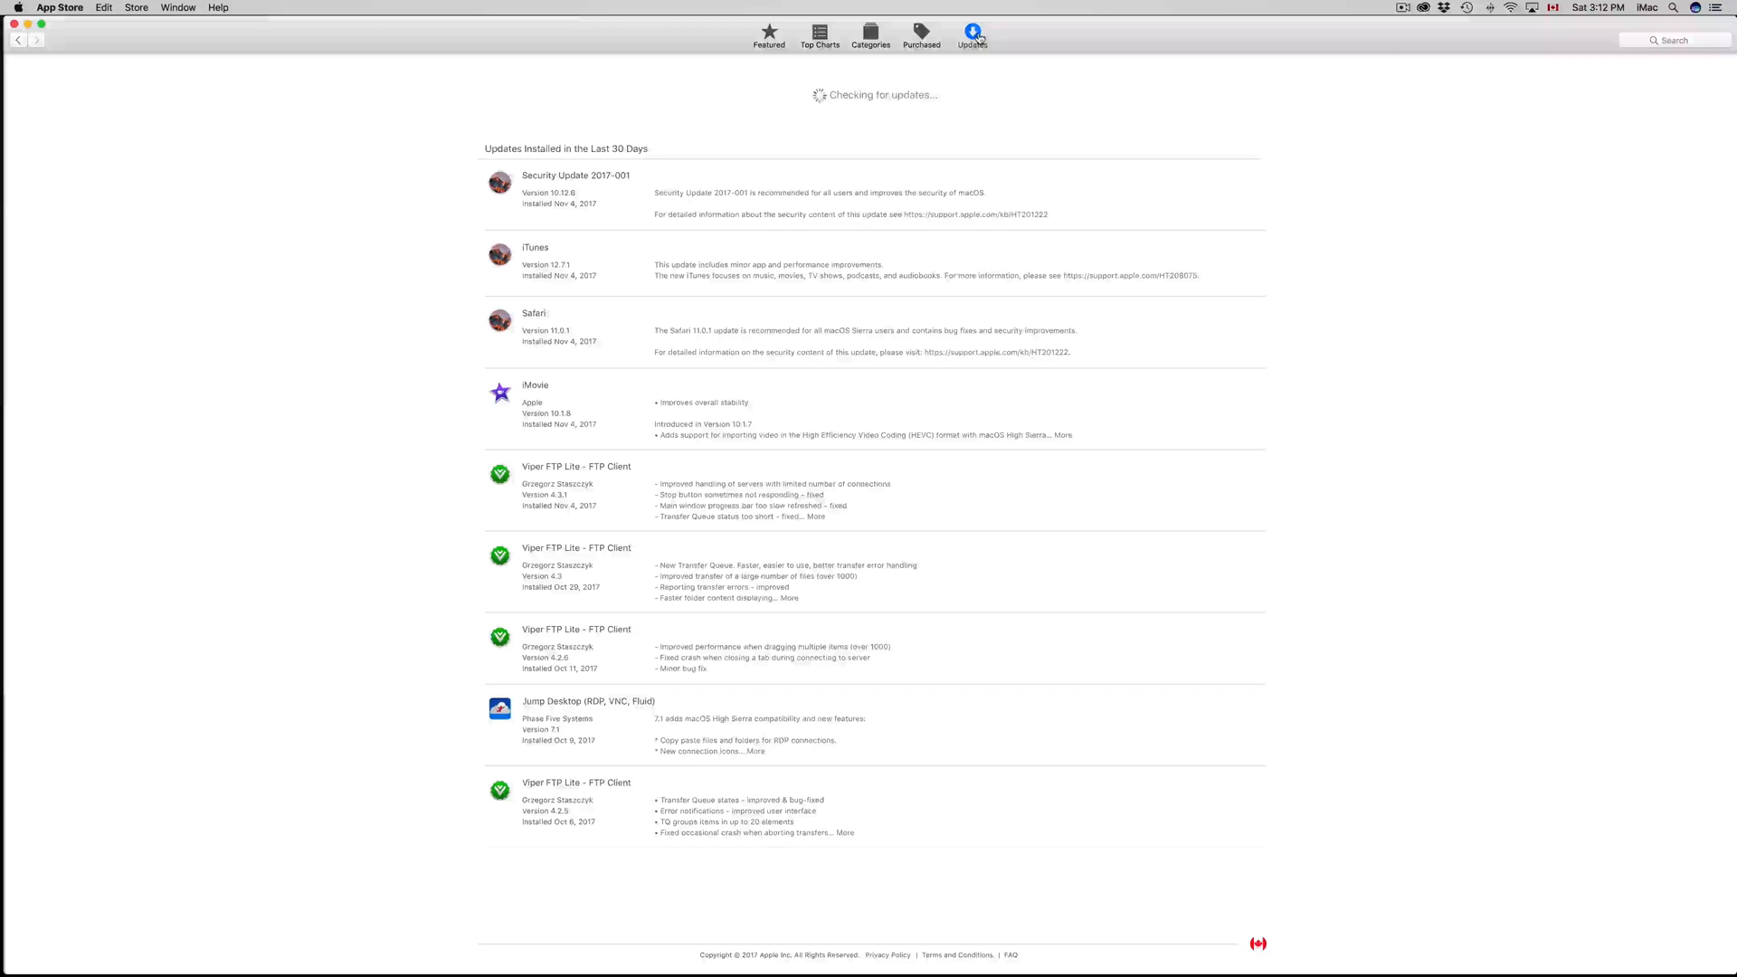
{"action": "mouse_move", "coordinate": [905, 215]}
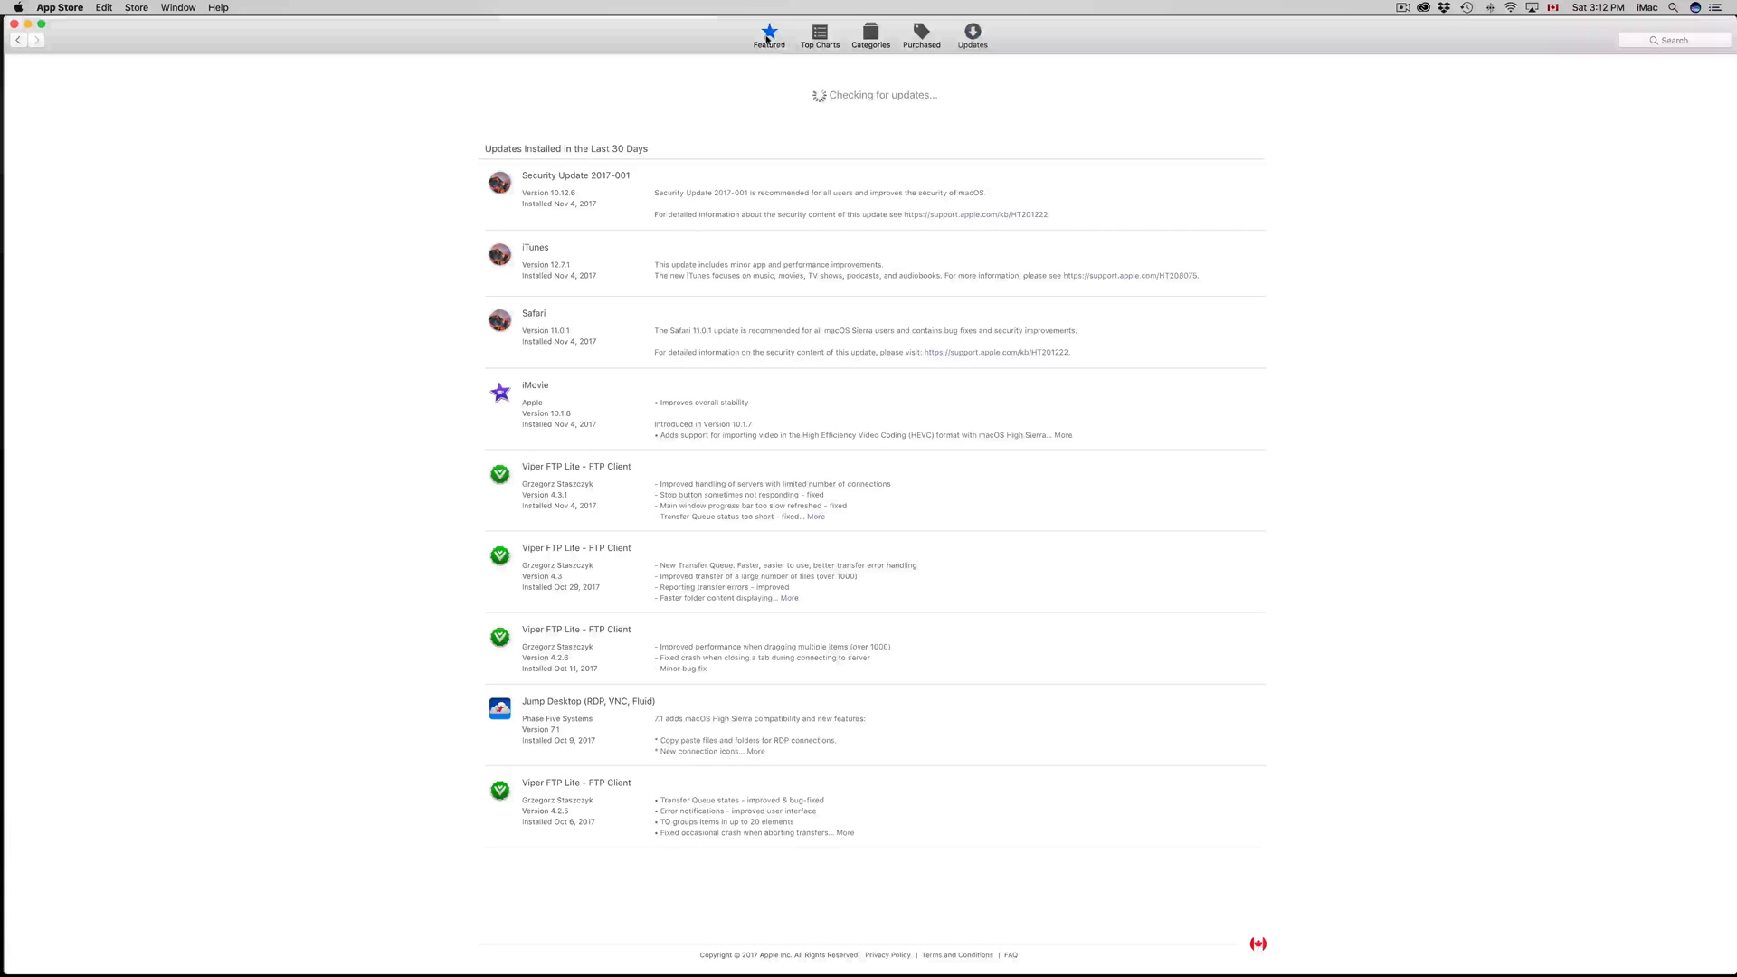
{"action": "left_click", "coordinate": [768, 30]}
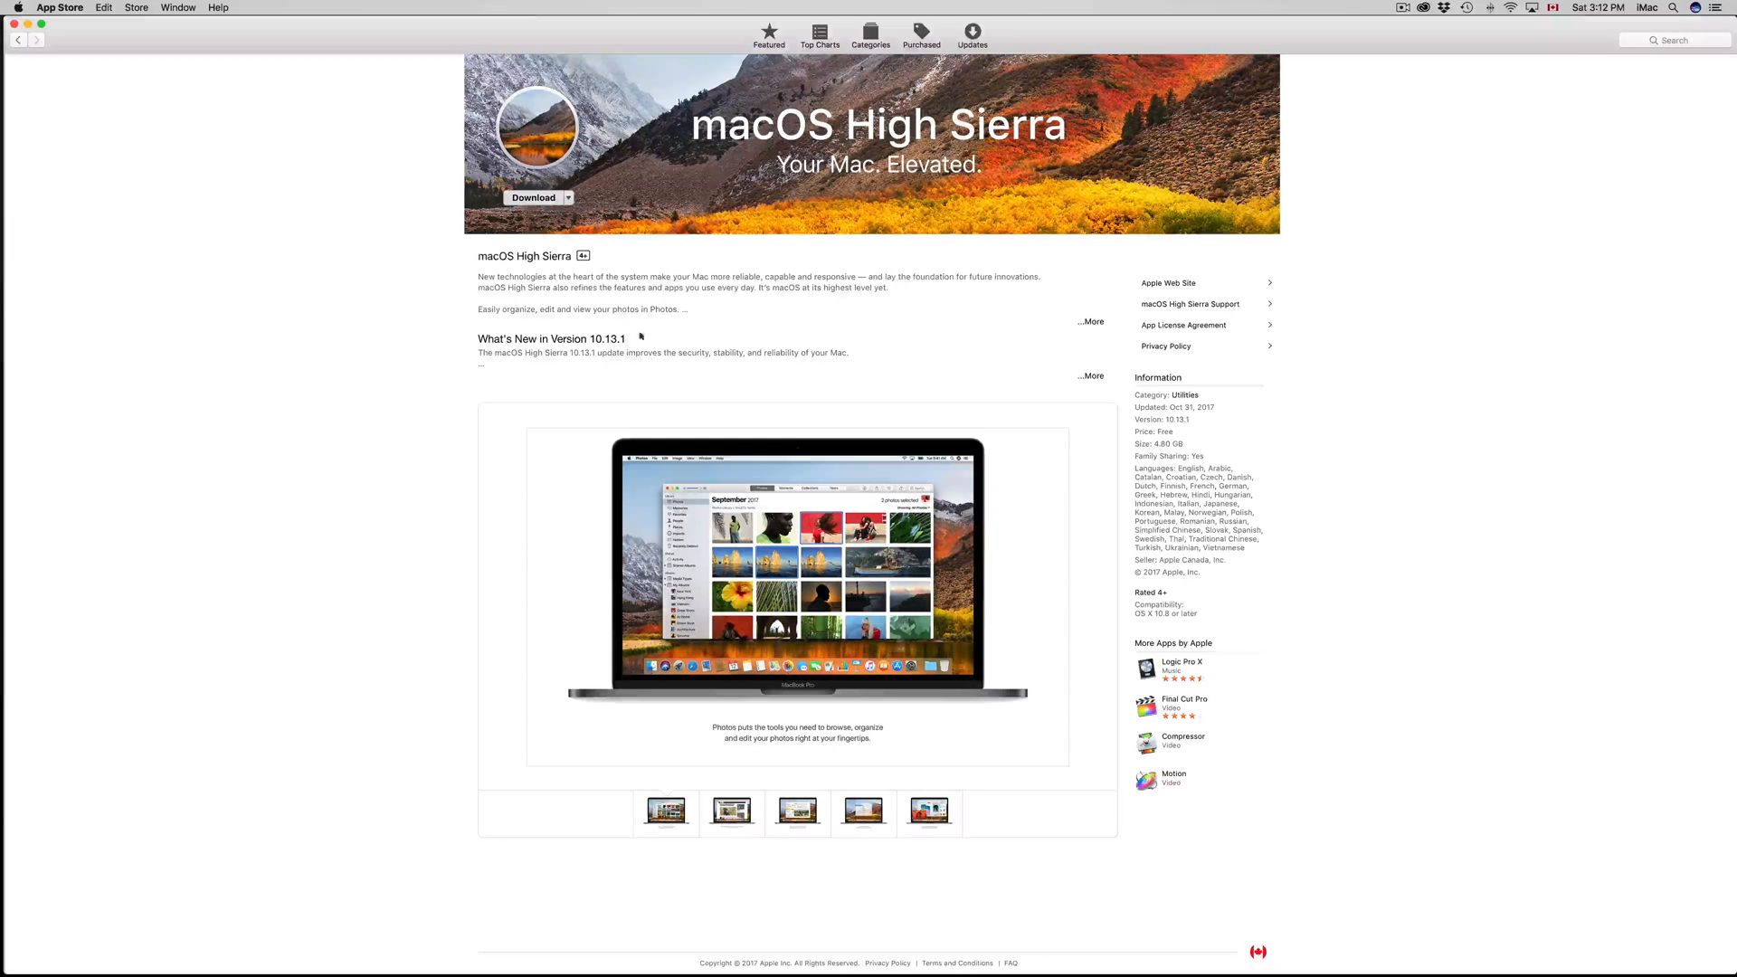
Open the macOS High Sierra product page and begin its download
{"action": "left_click", "coordinate": [569, 198]}
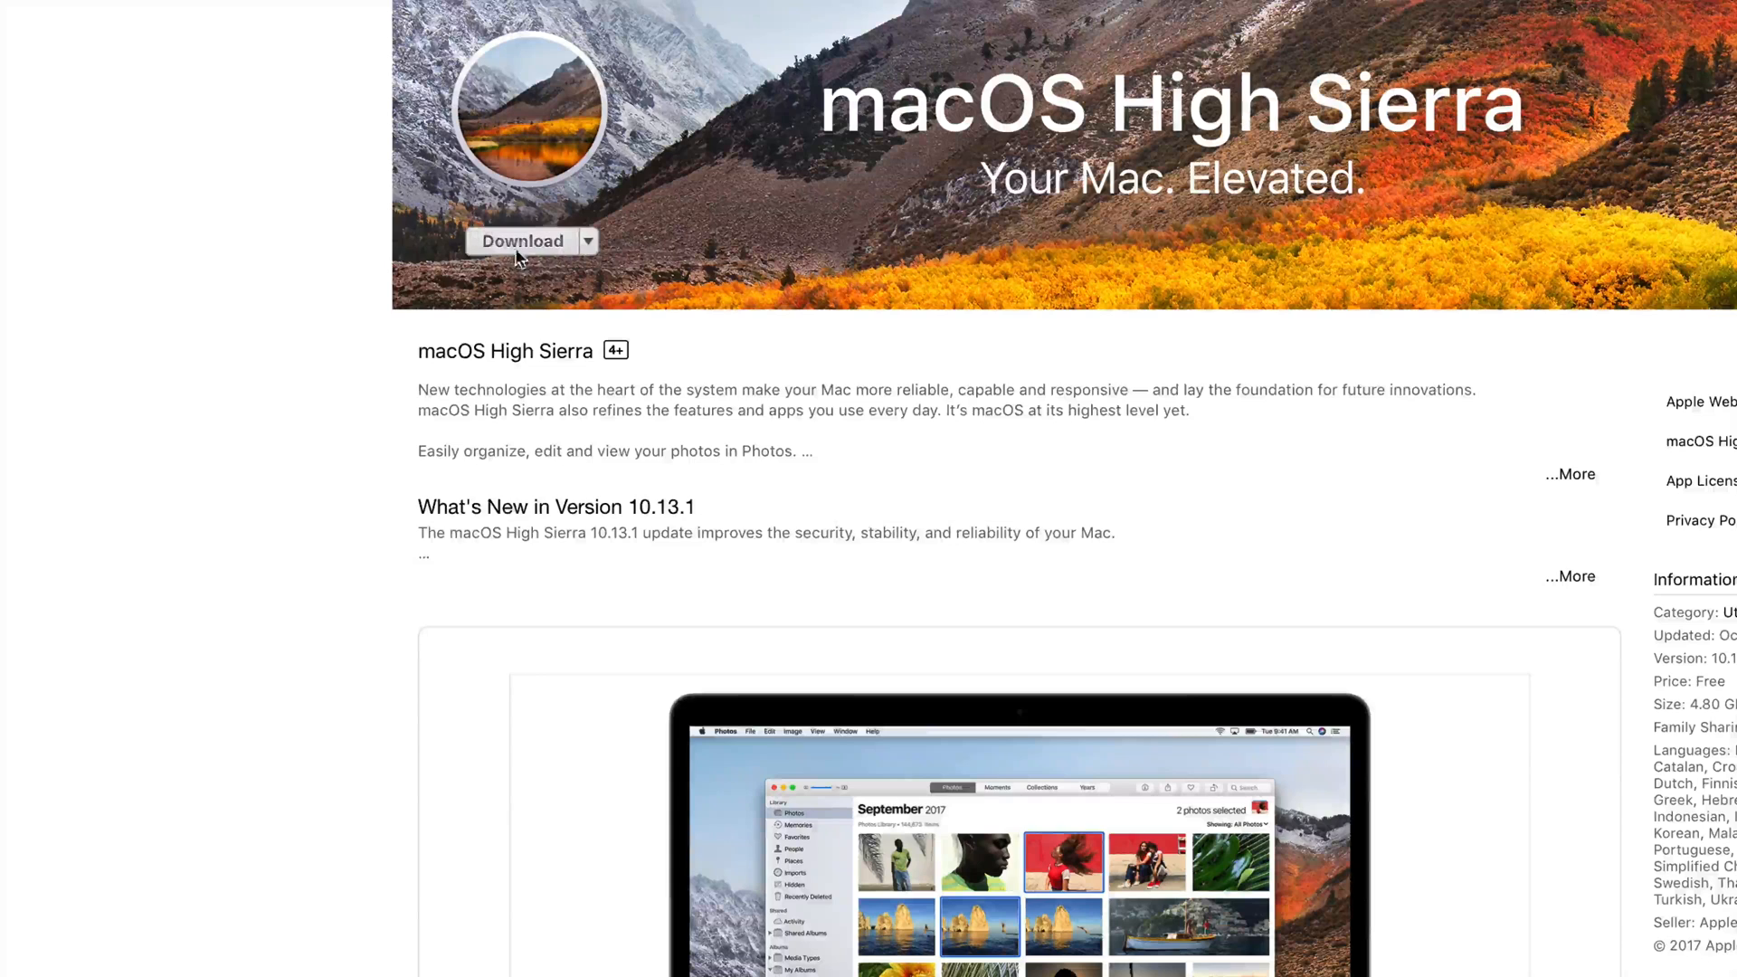
{"action": "left_click", "coordinate": [522, 240]}
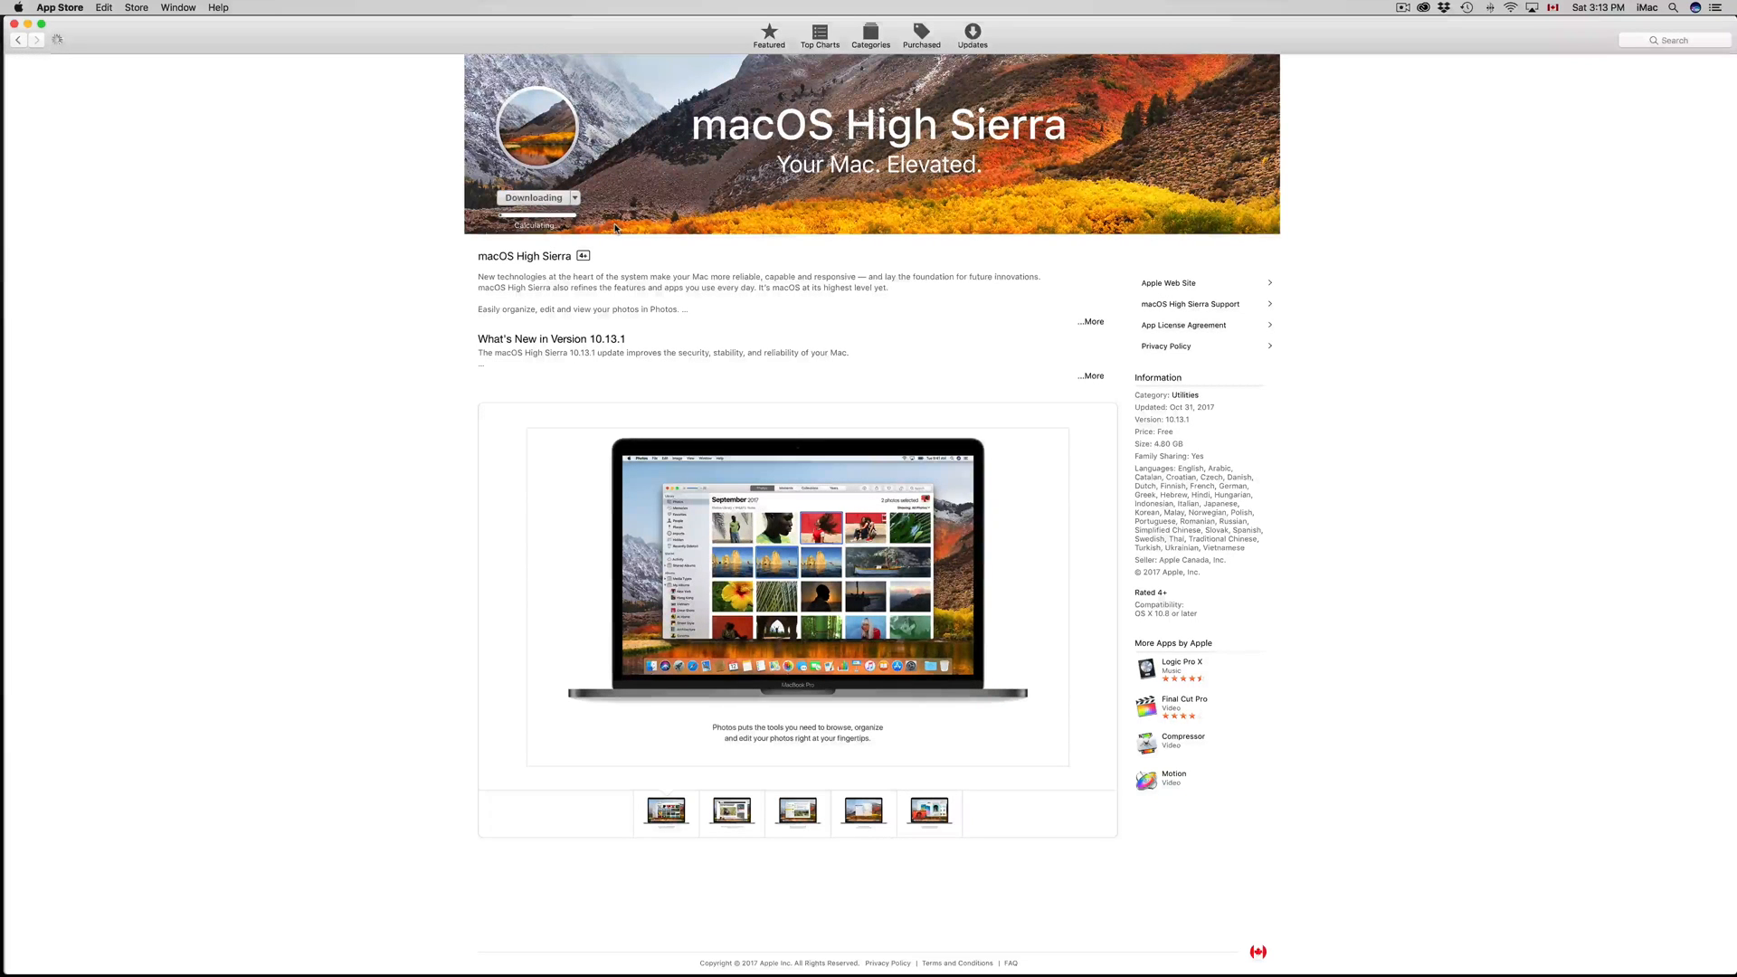
{"action": "mouse_move", "coordinate": [637, 249]}
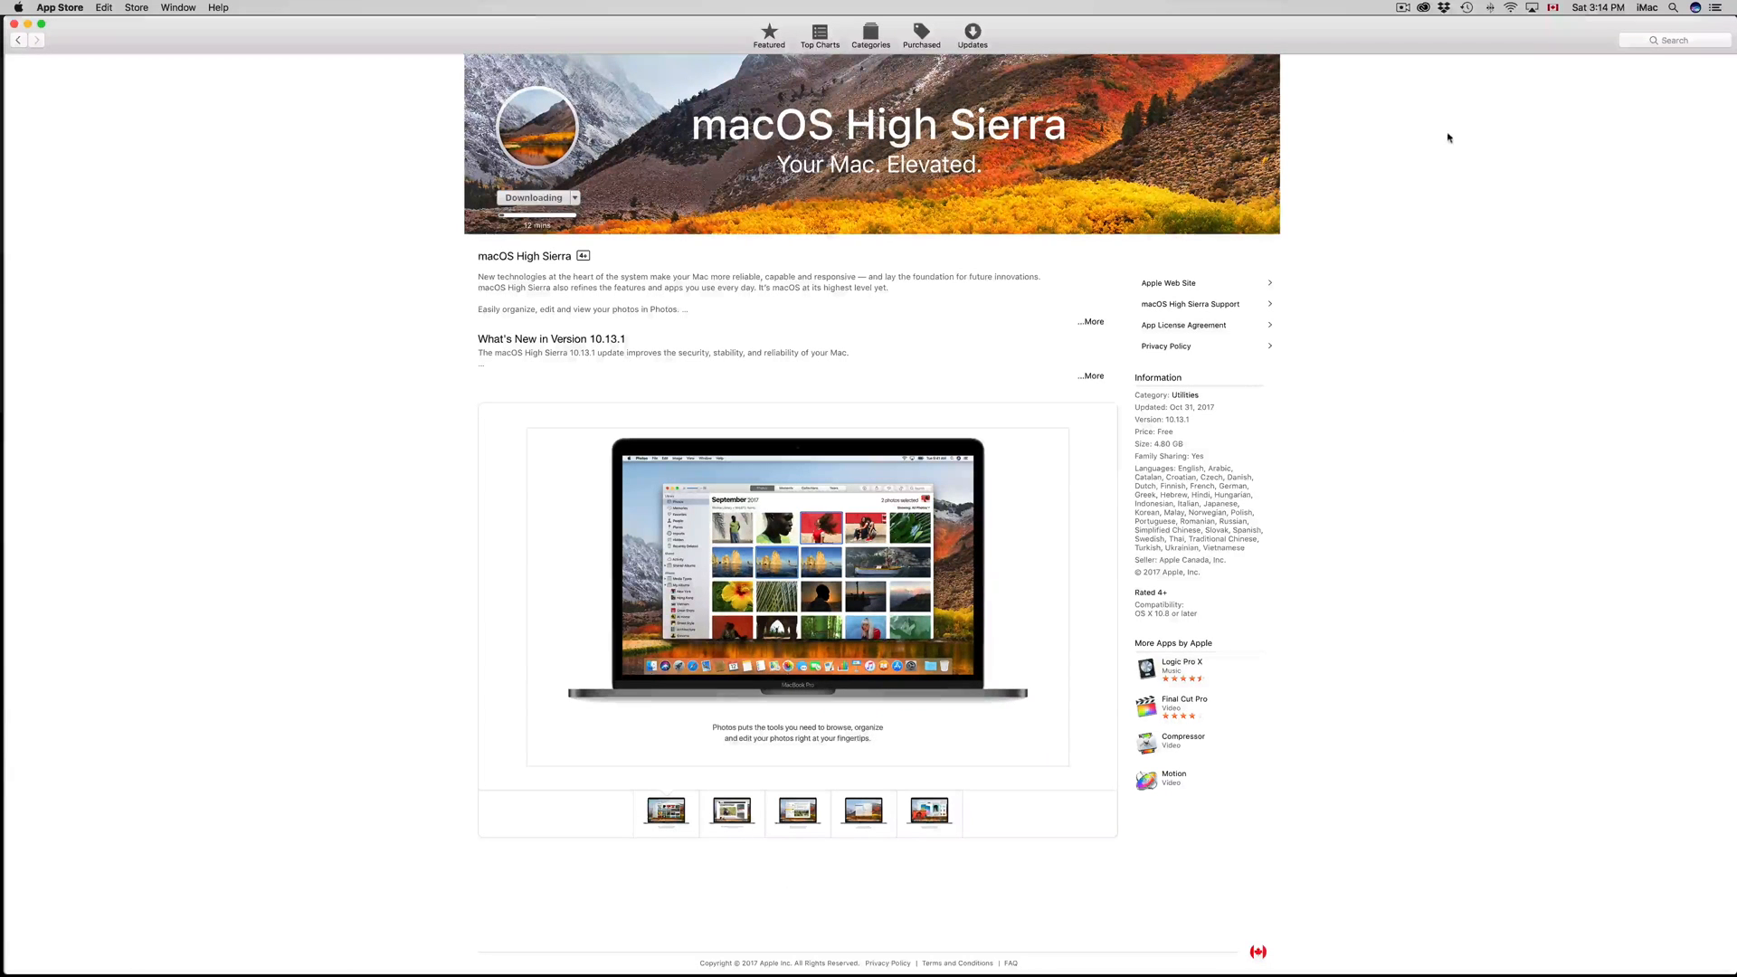
Open Time Machine Preferences from the Time Machine menu bar icon
{"action": "left_click", "coordinate": [1467, 7]}
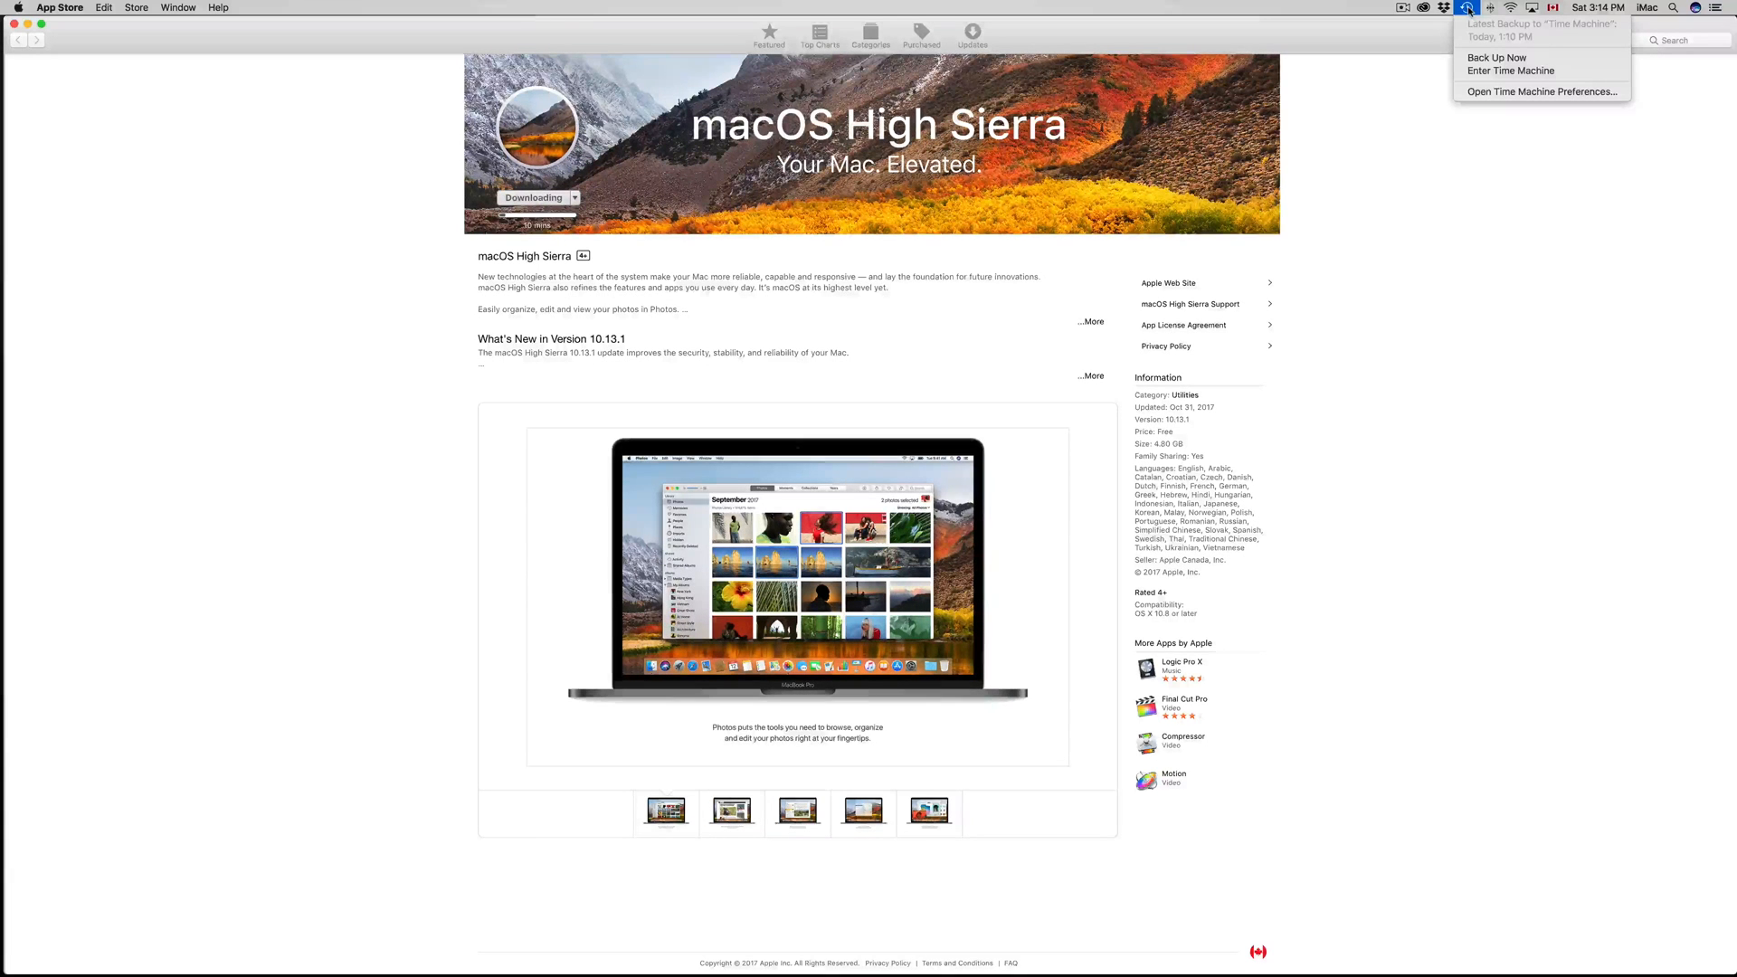
{"action": "mouse_move", "coordinate": [1532, 106]}
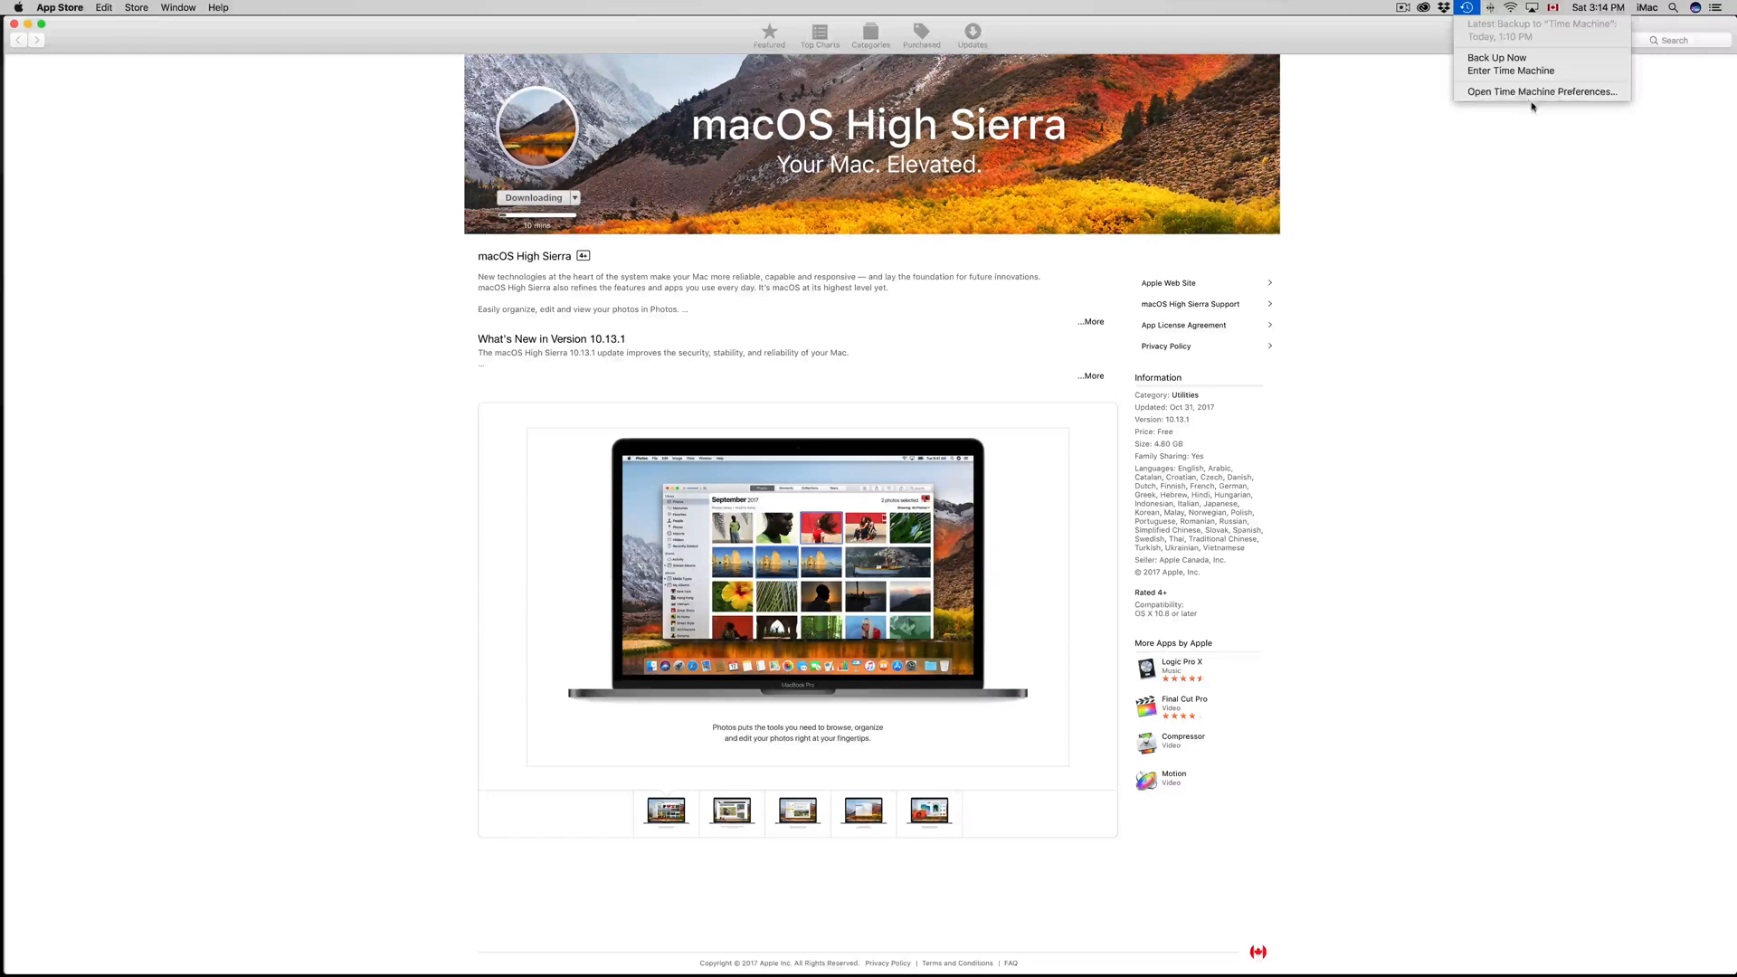
{"action": "left_click", "coordinate": [1547, 90]}
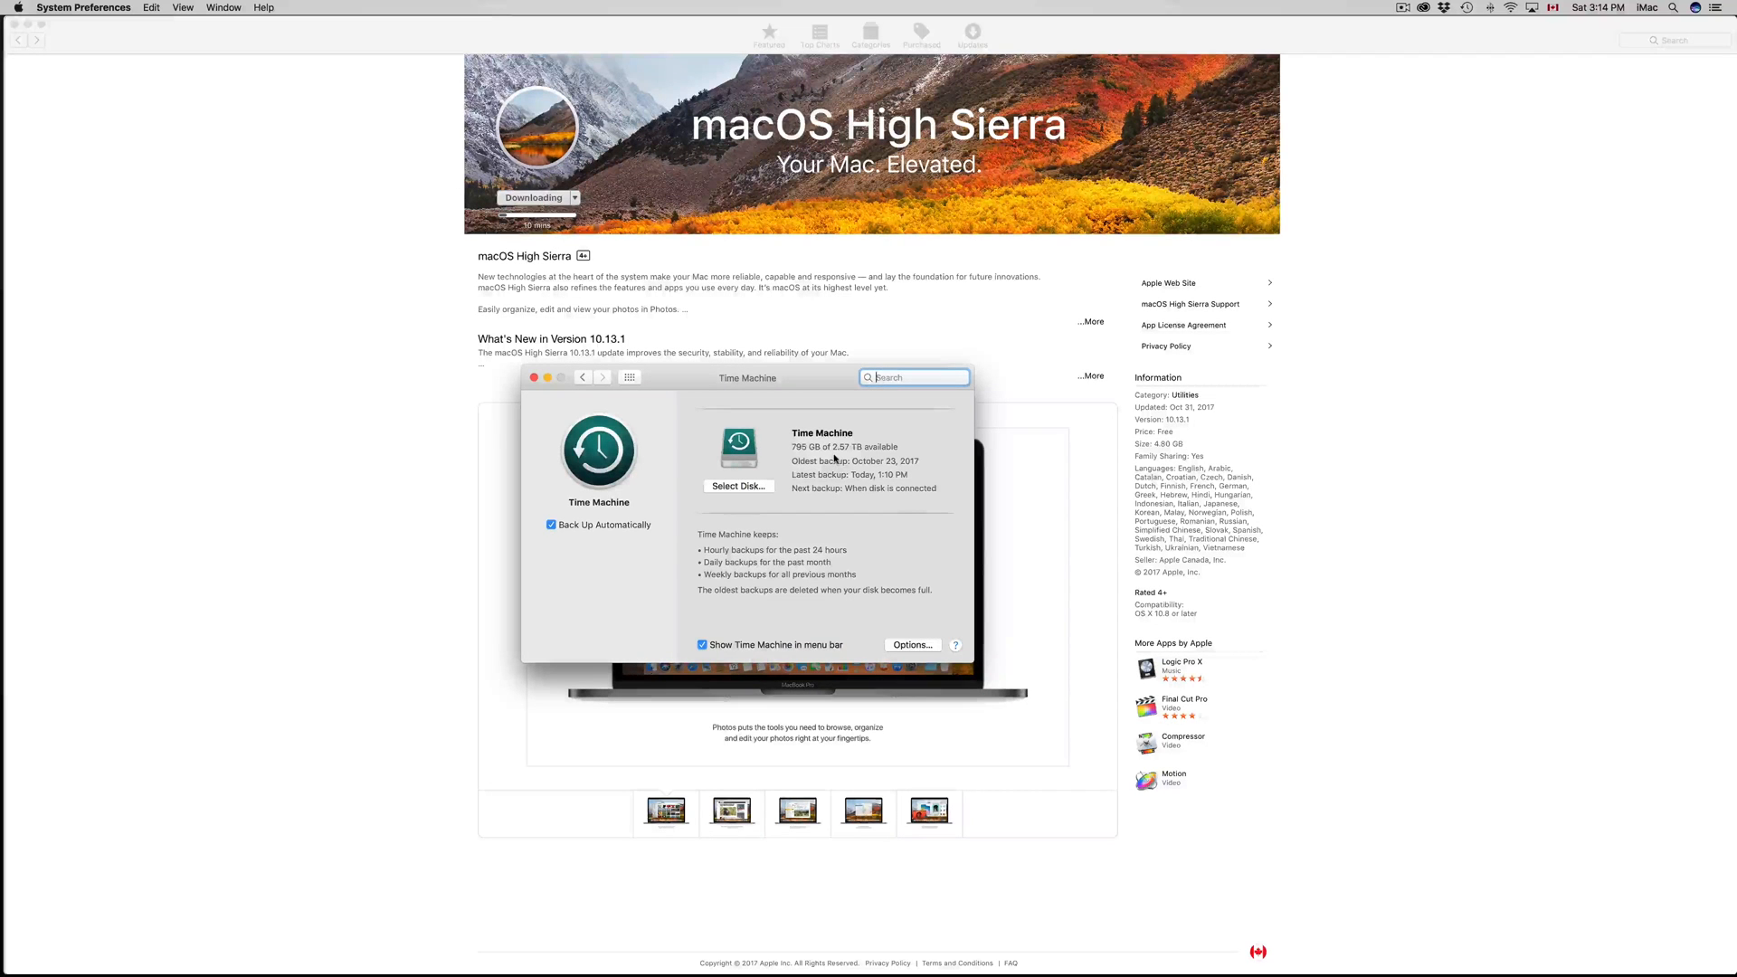
{"action": "mouse_move", "coordinate": [654, 399]}
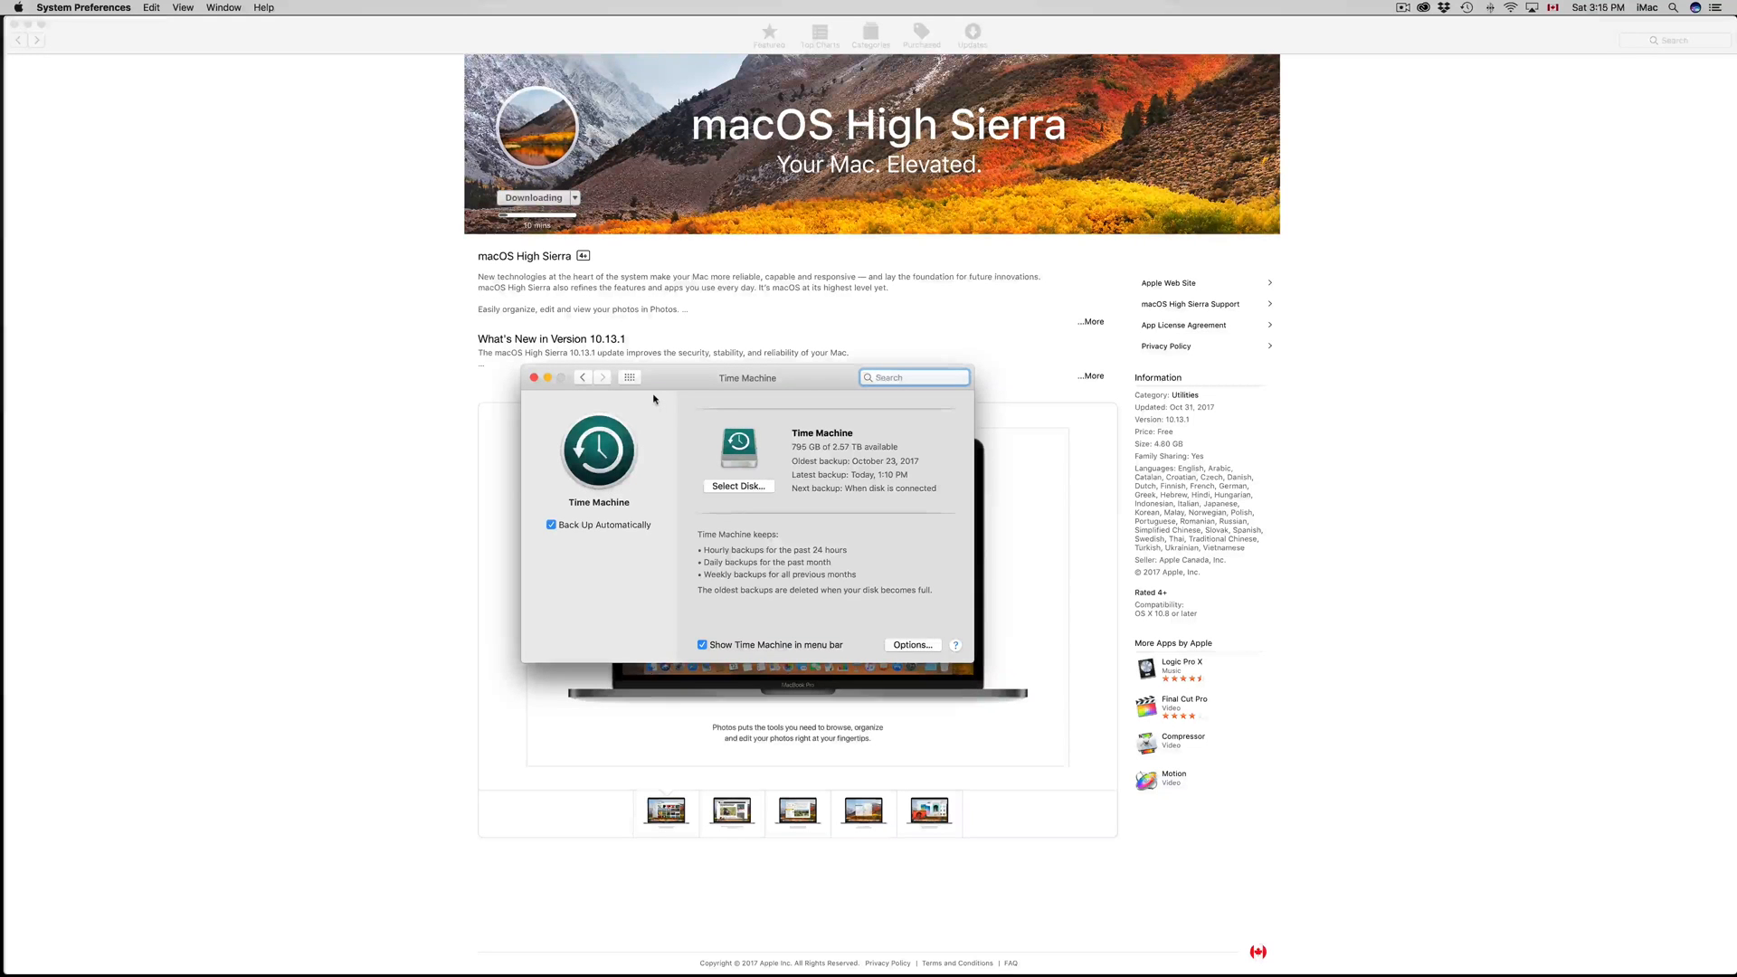
Reopen the Time Machine preferences pane and review the backup disk and latest backup
{"action": "left_click", "coordinate": [630, 377]}
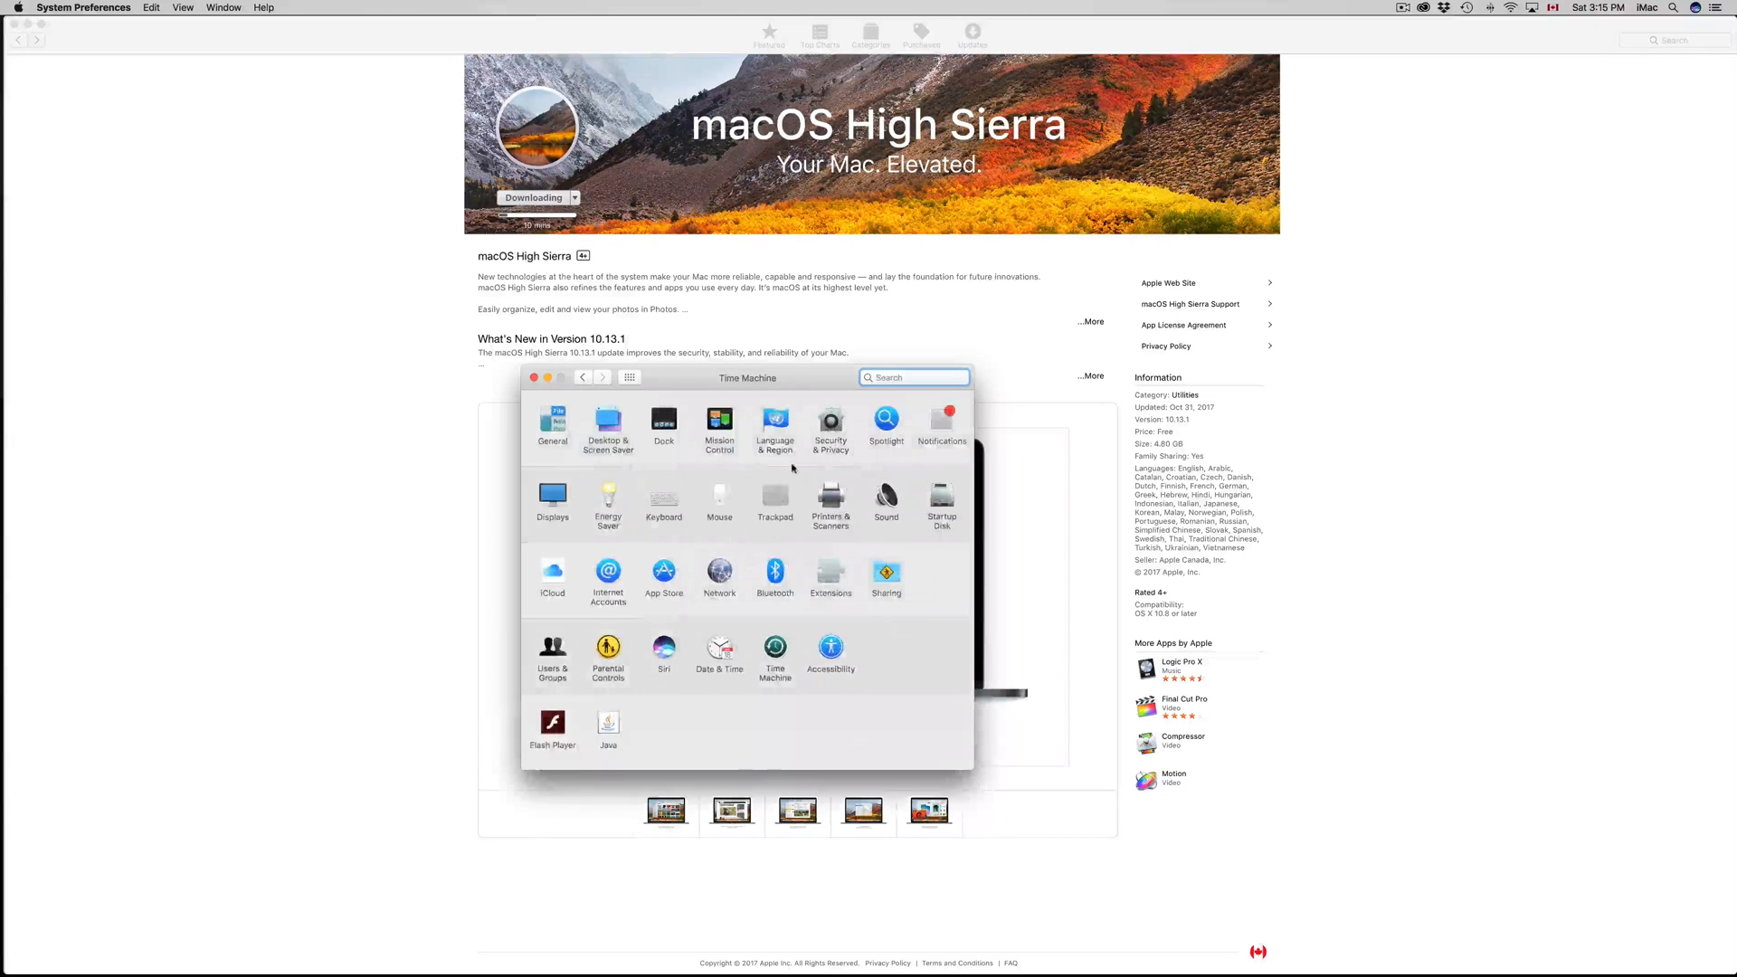
{"action": "left_click", "coordinate": [630, 377]}
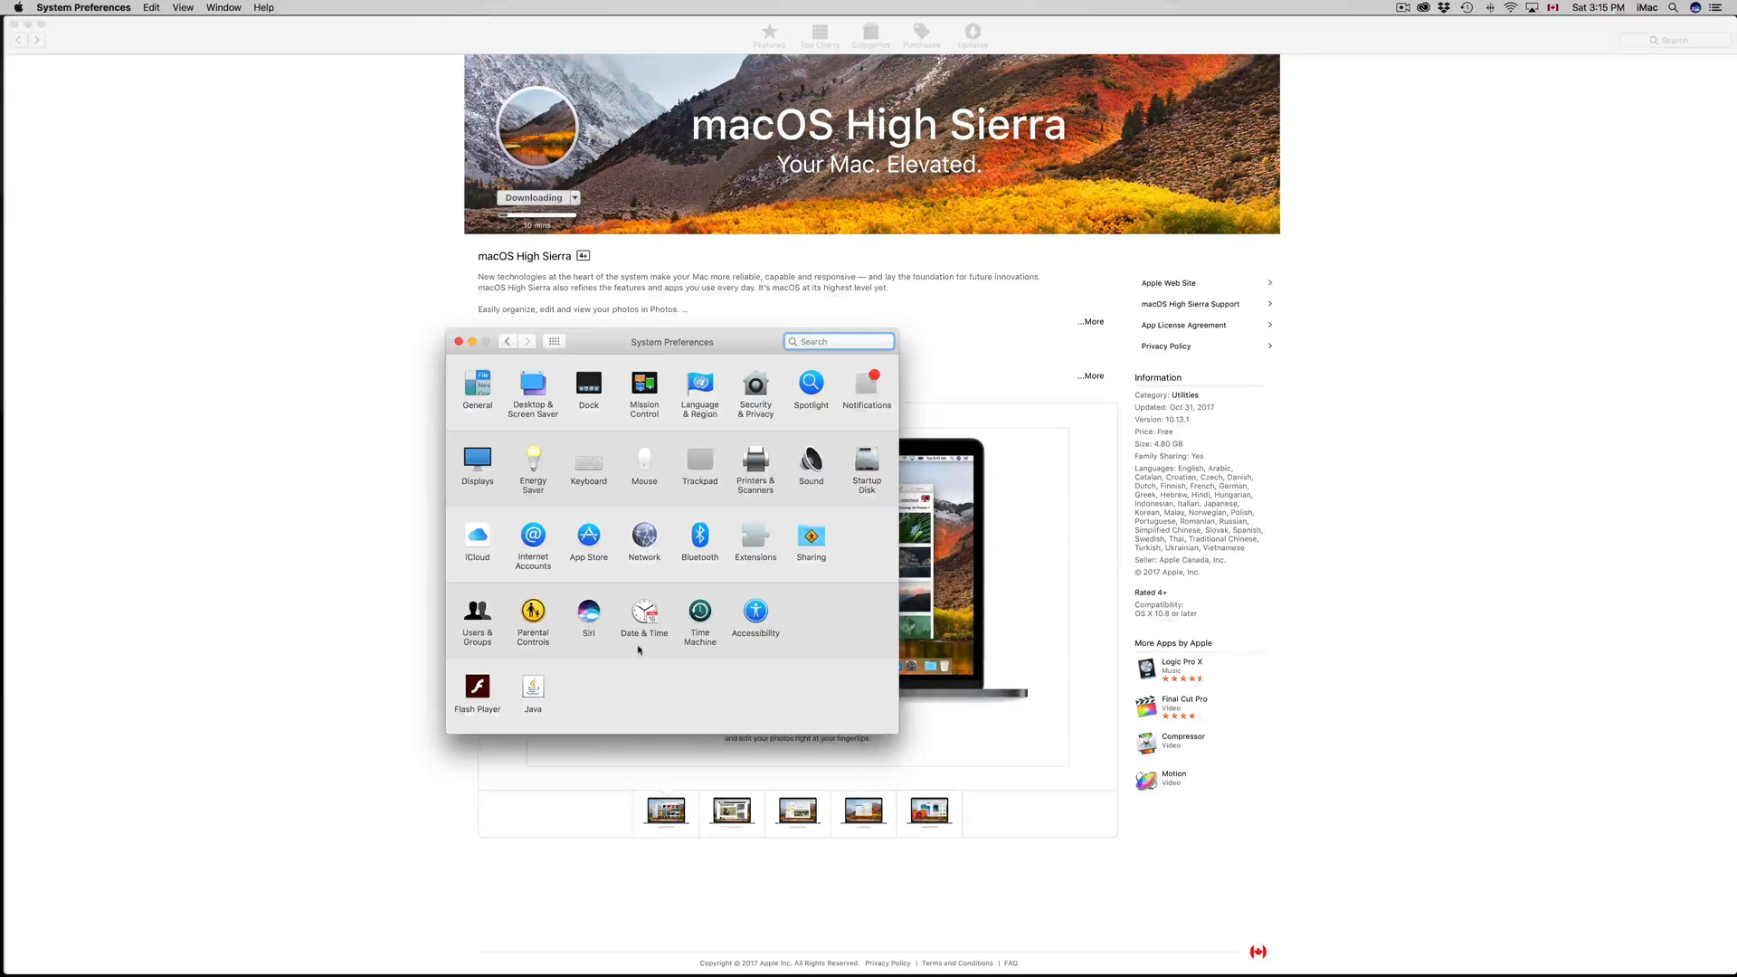
{"action": "mouse_move", "coordinate": [923, 950]}
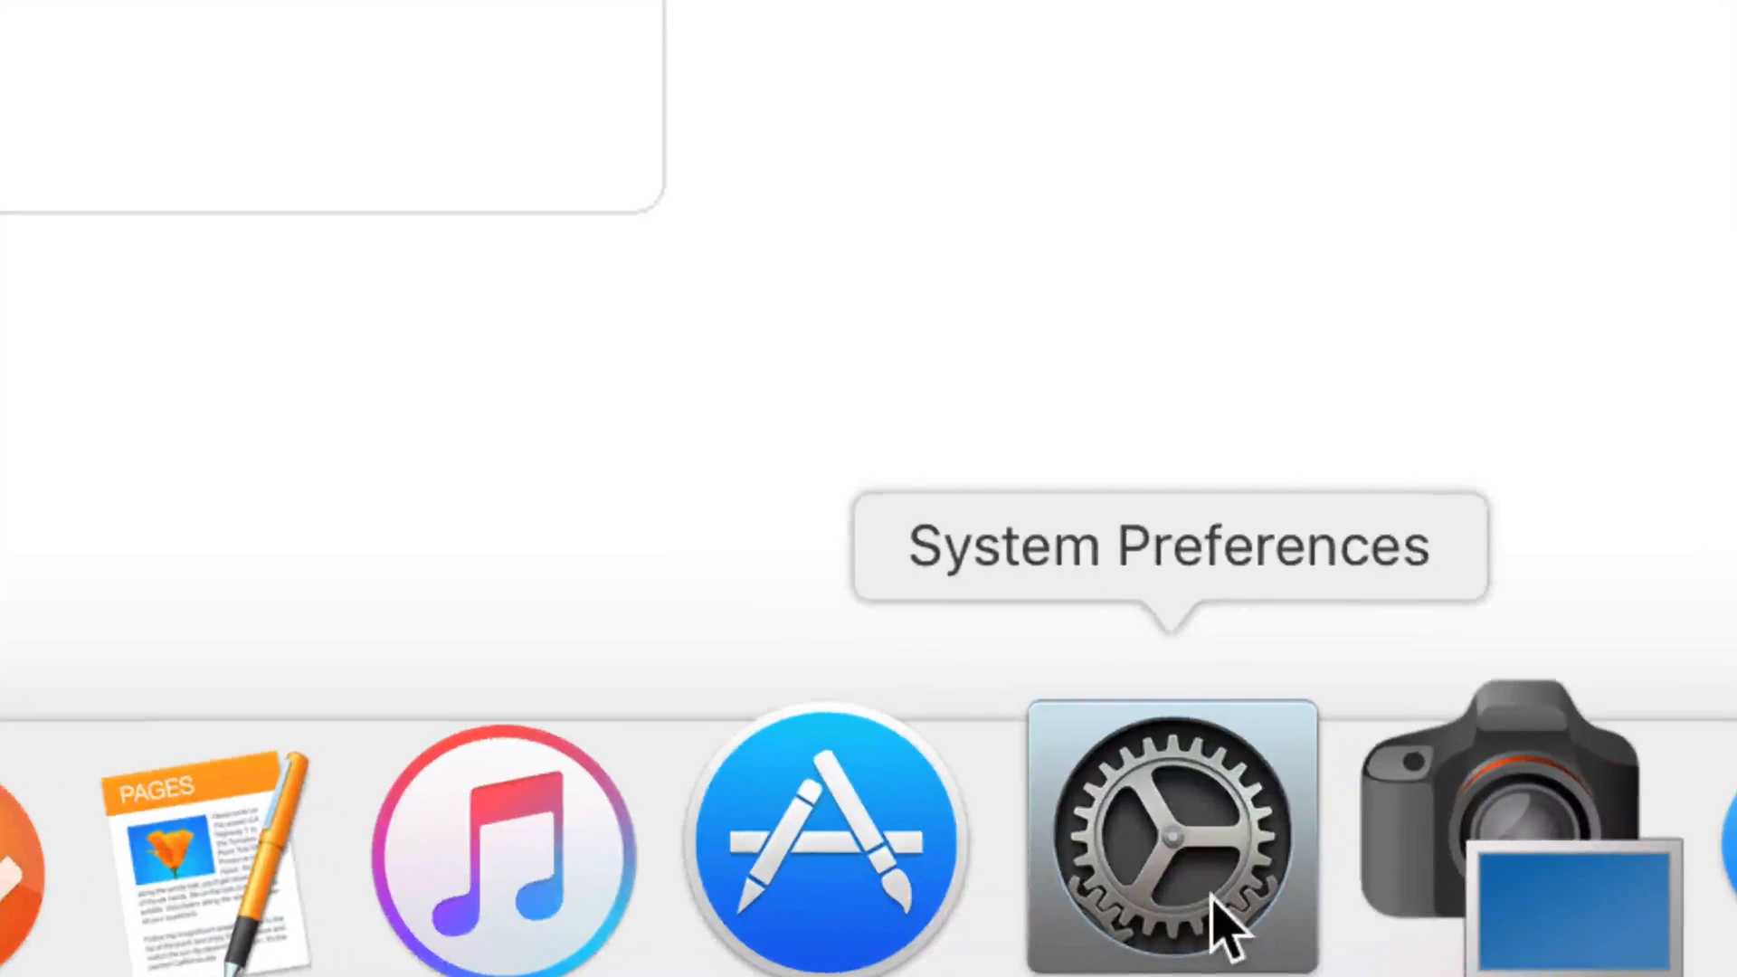
{"action": "left_click", "coordinate": [1173, 836]}
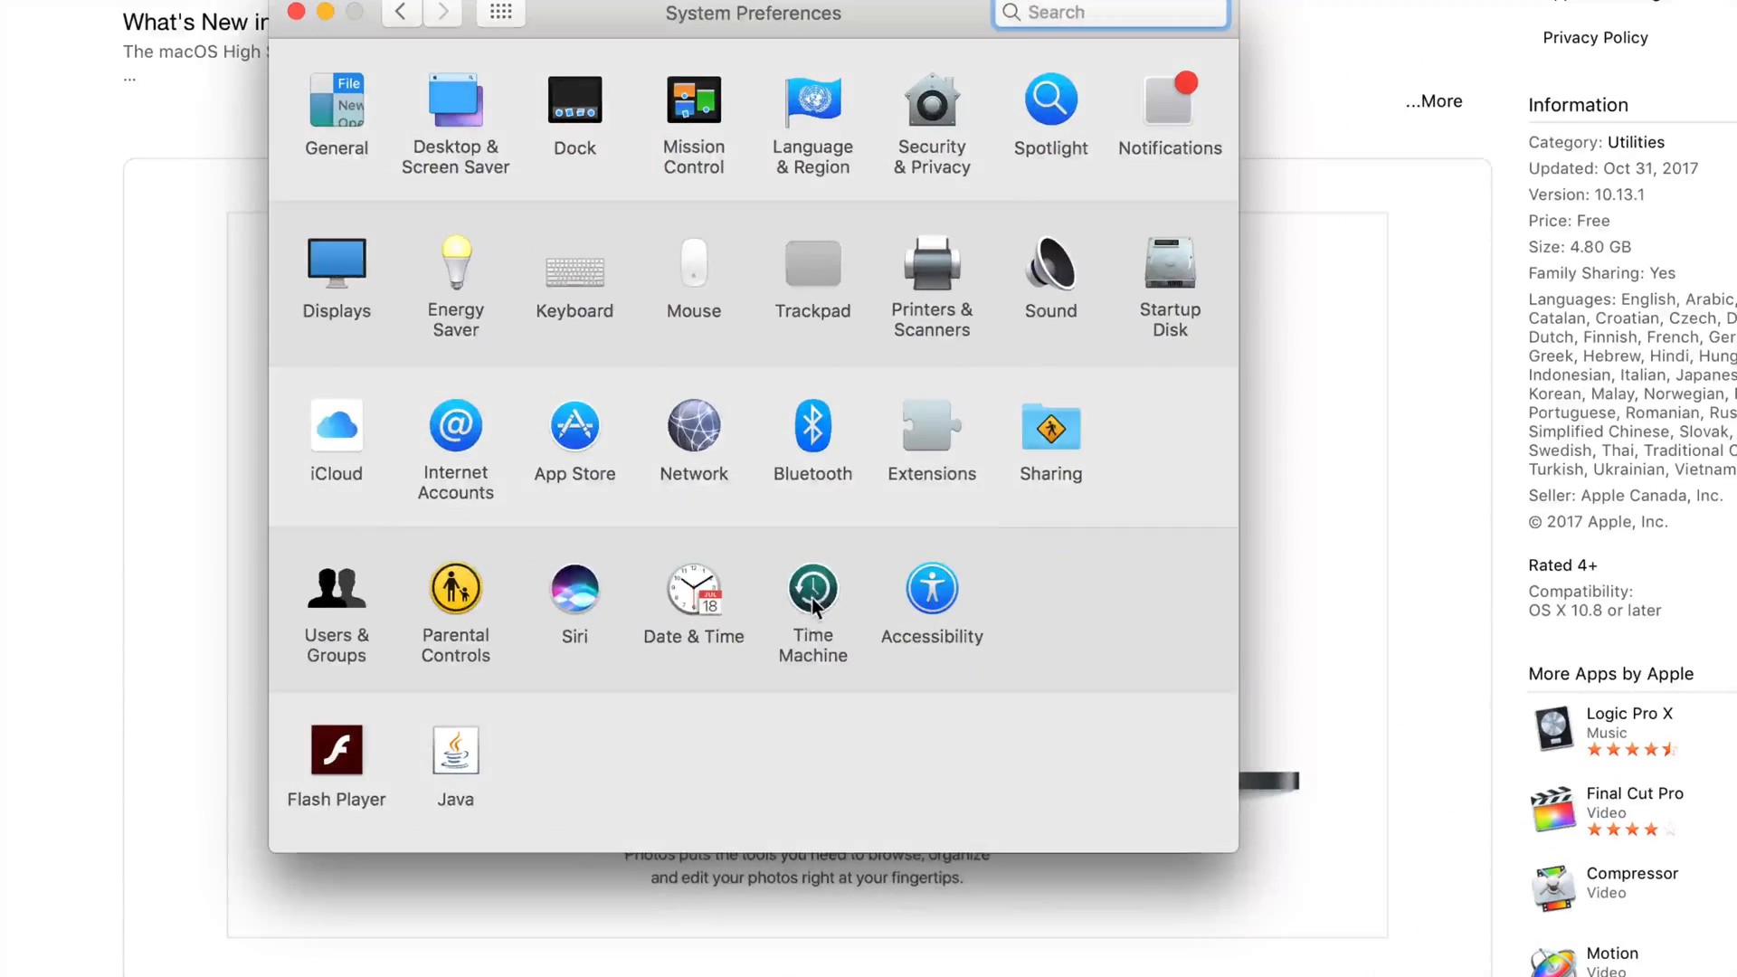
{"action": "left_click", "coordinate": [812, 591]}
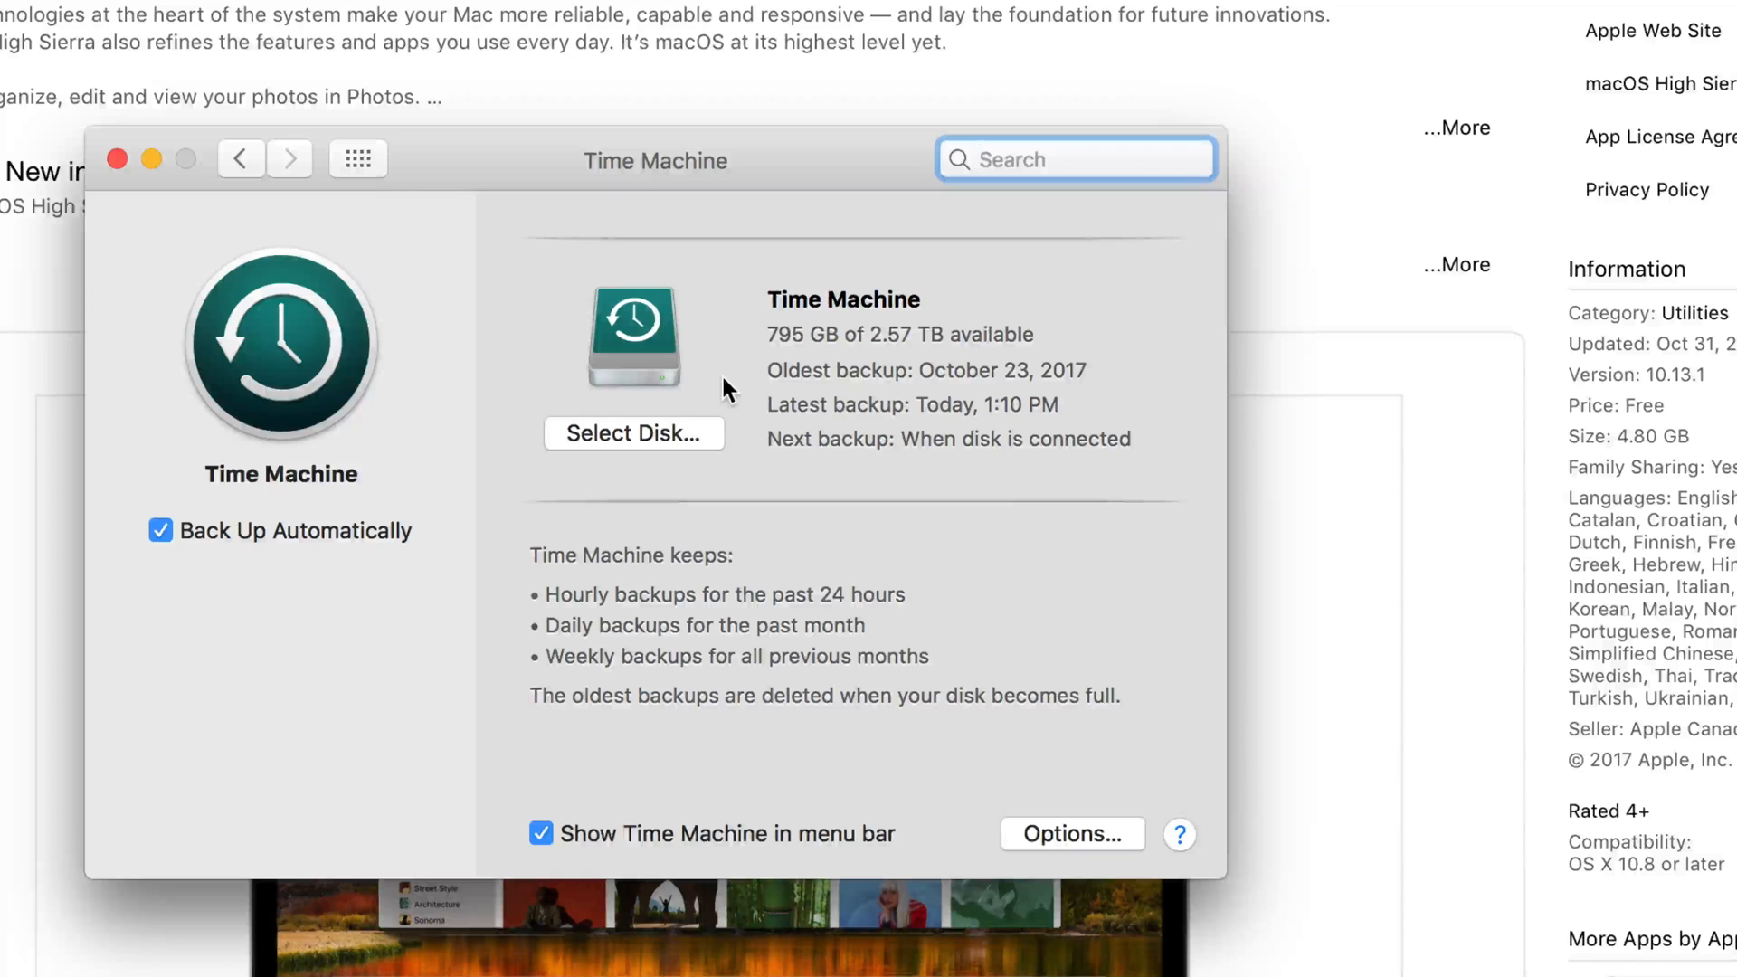
{"action": "left_click", "coordinate": [1076, 160]}
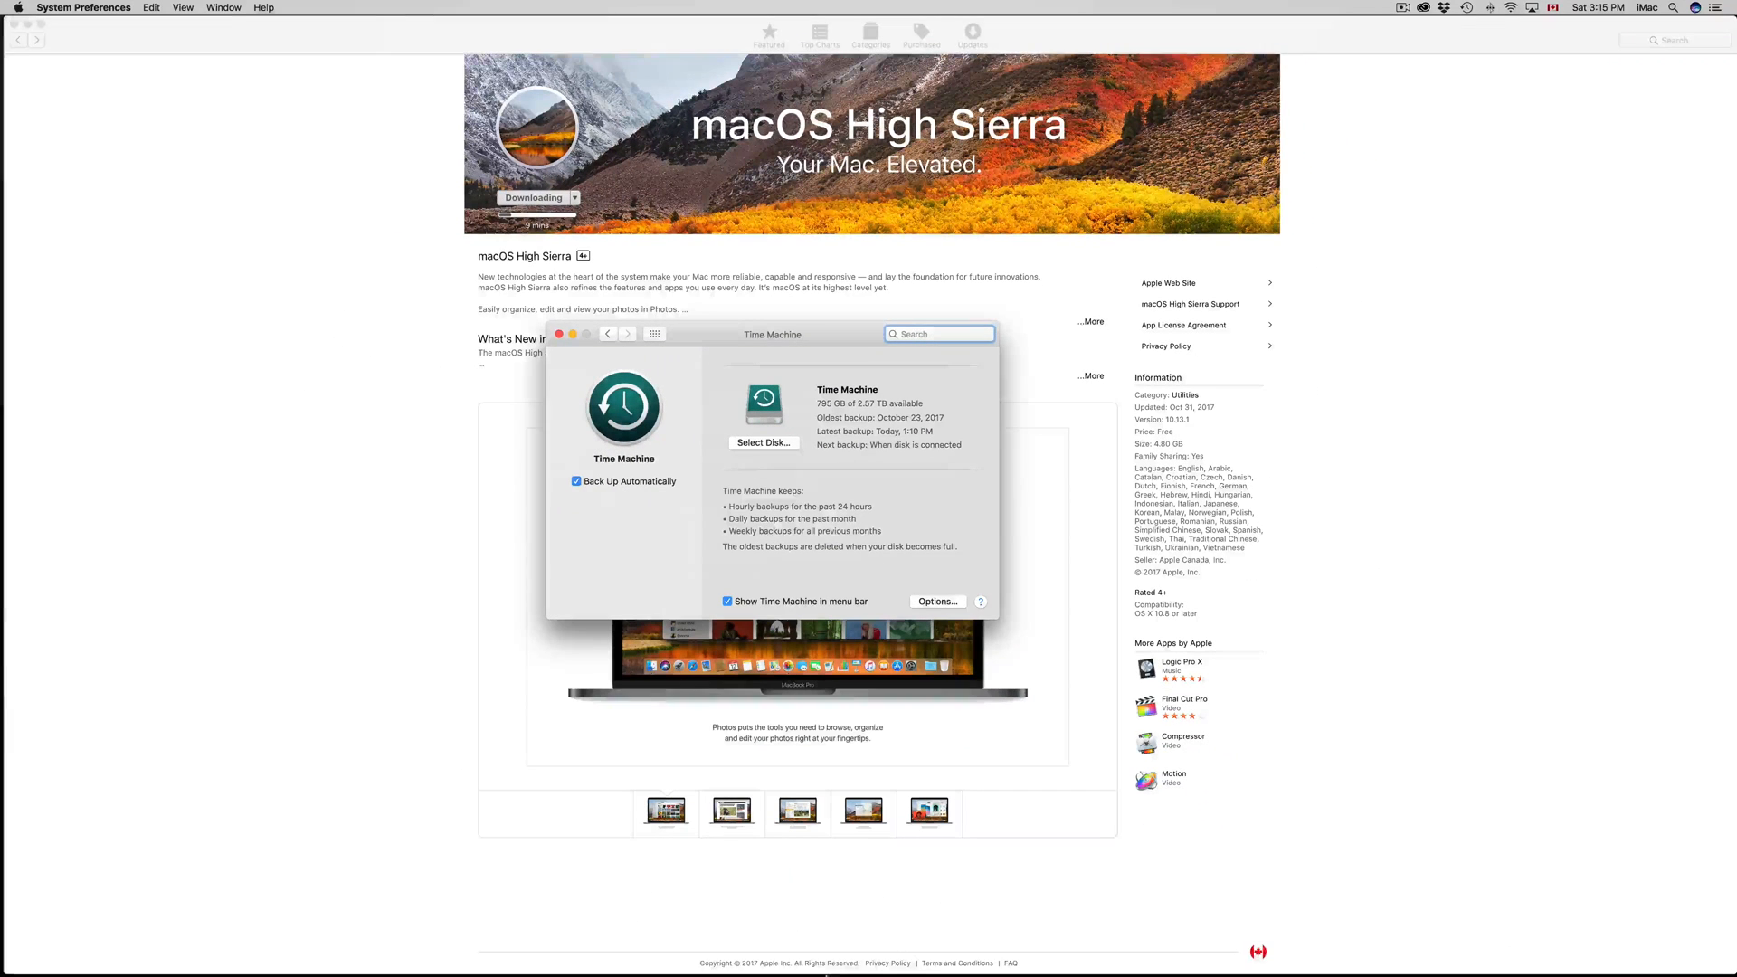
{"action": "mouse_move", "coordinate": [835, 944]}
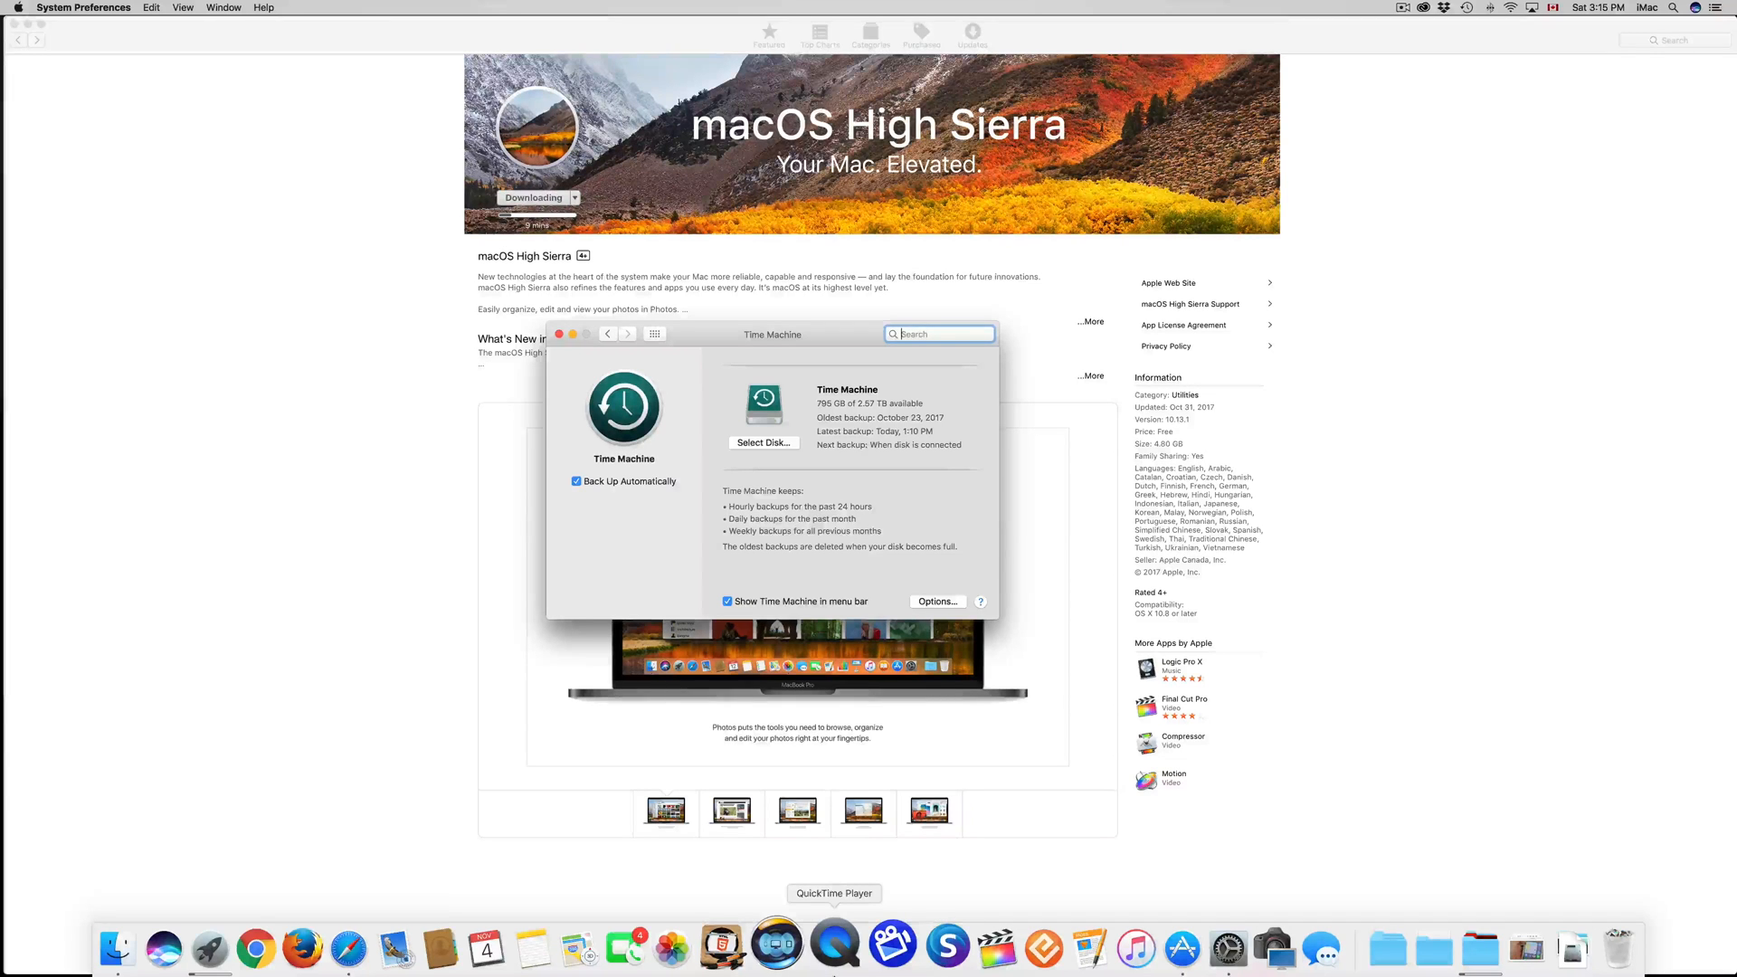
{"action": "mouse_move", "coordinate": [784, 944]}
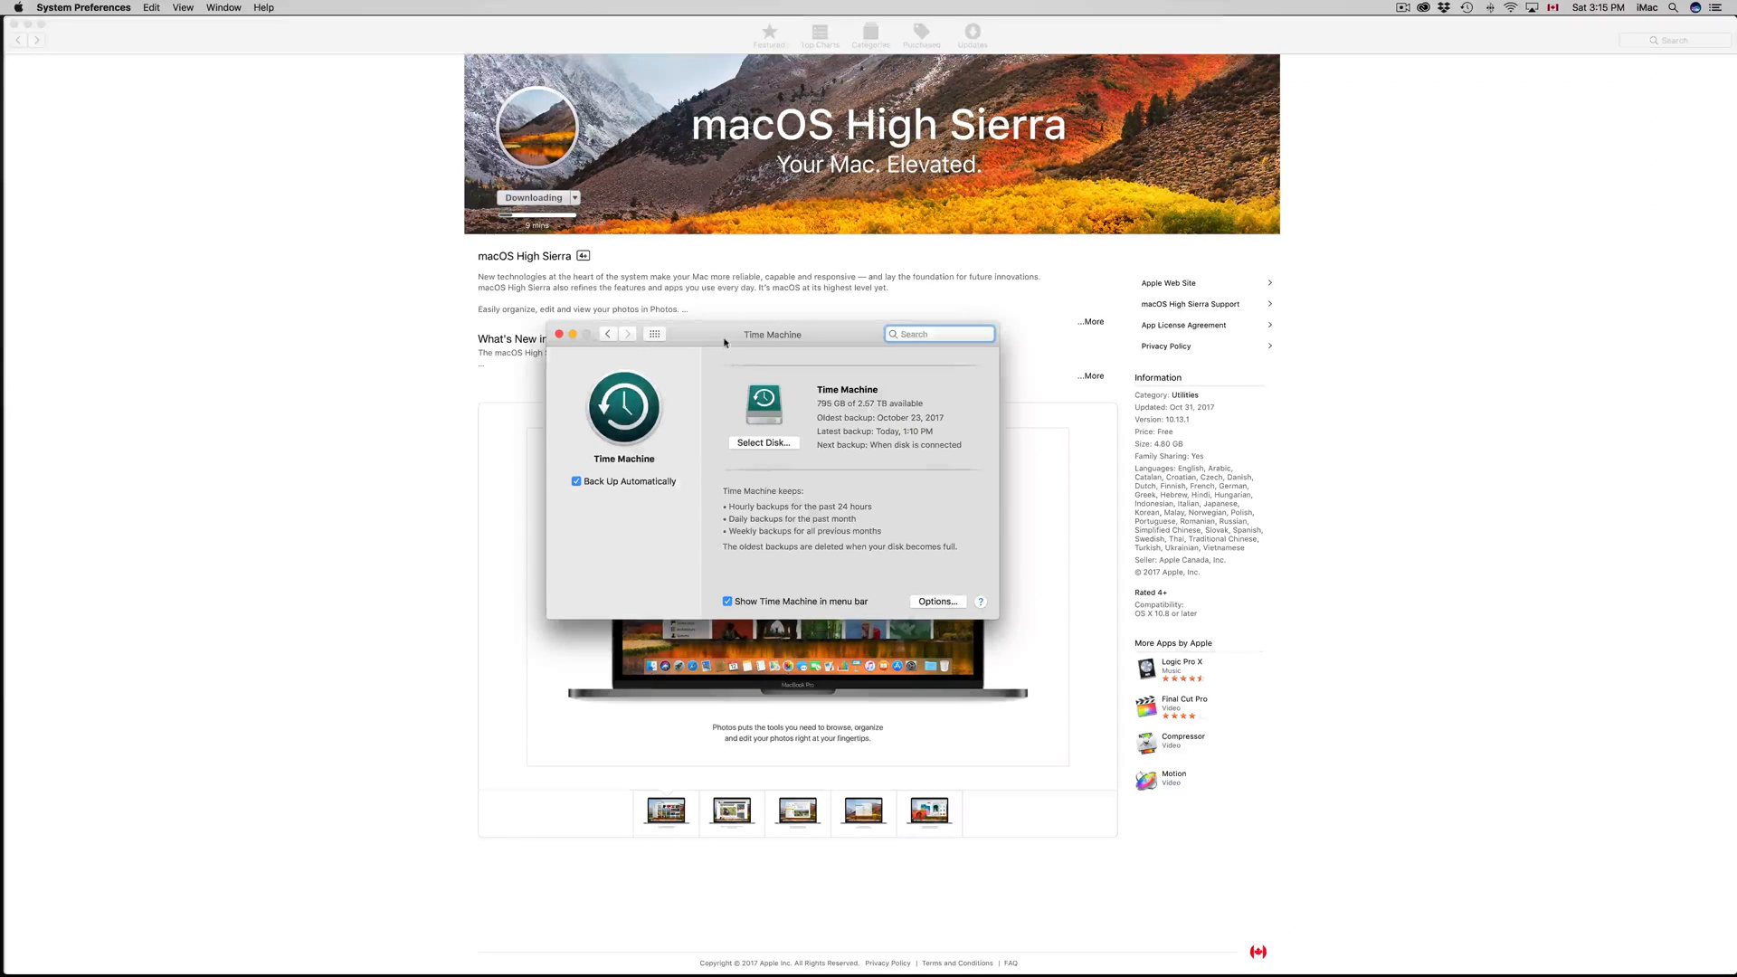
Drag the Time Machine window aside, close it, and bring up the High Sierra installer
{"action": "left_click_drag", "start_coordinate": [772, 335], "coordinate": [589, 286]}
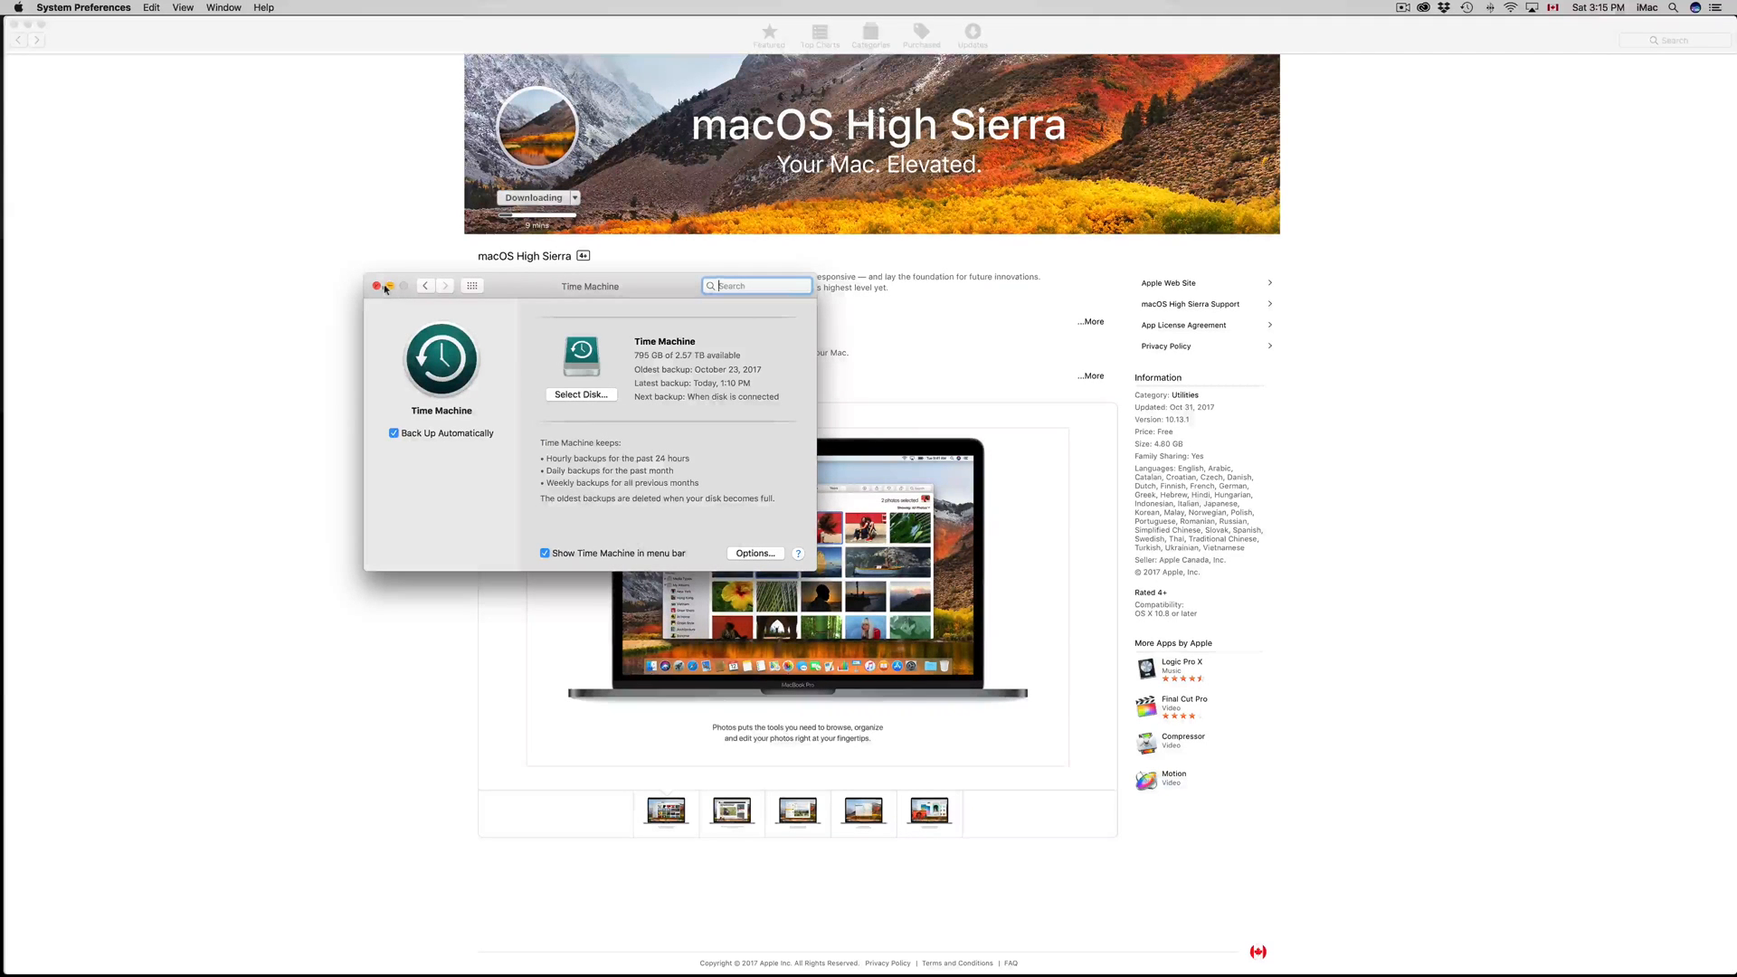
{"action": "left_click", "coordinate": [376, 286]}
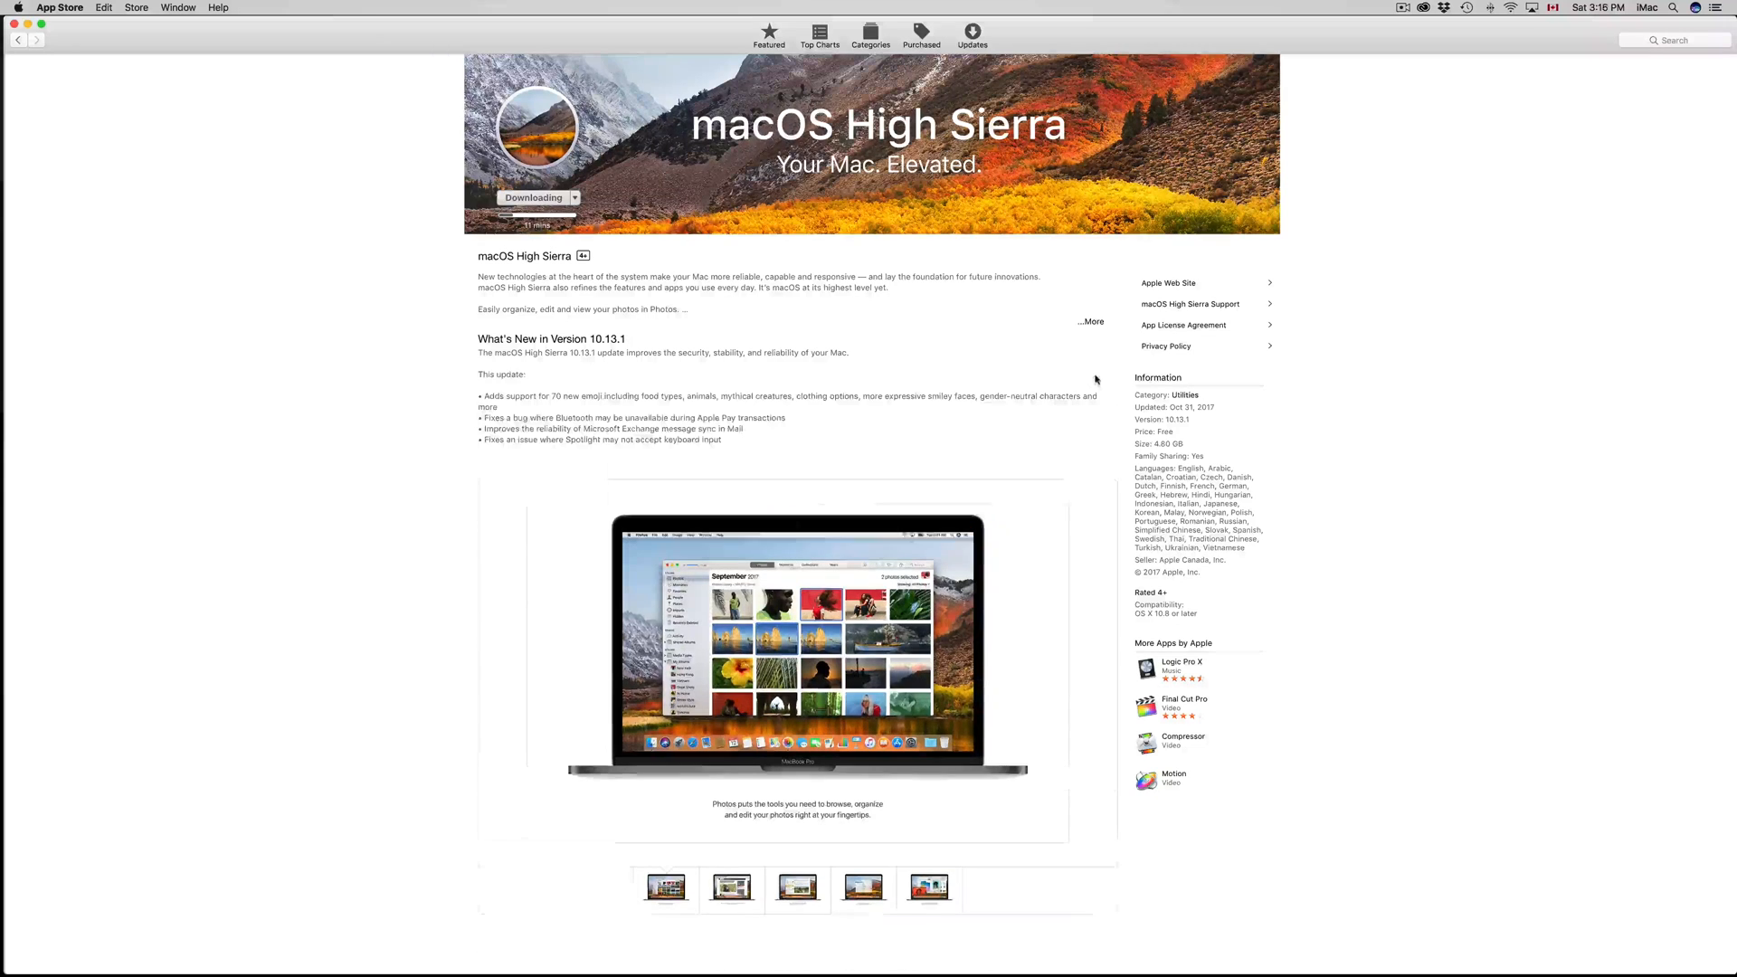
{"action": "left_click", "coordinate": [1090, 322]}
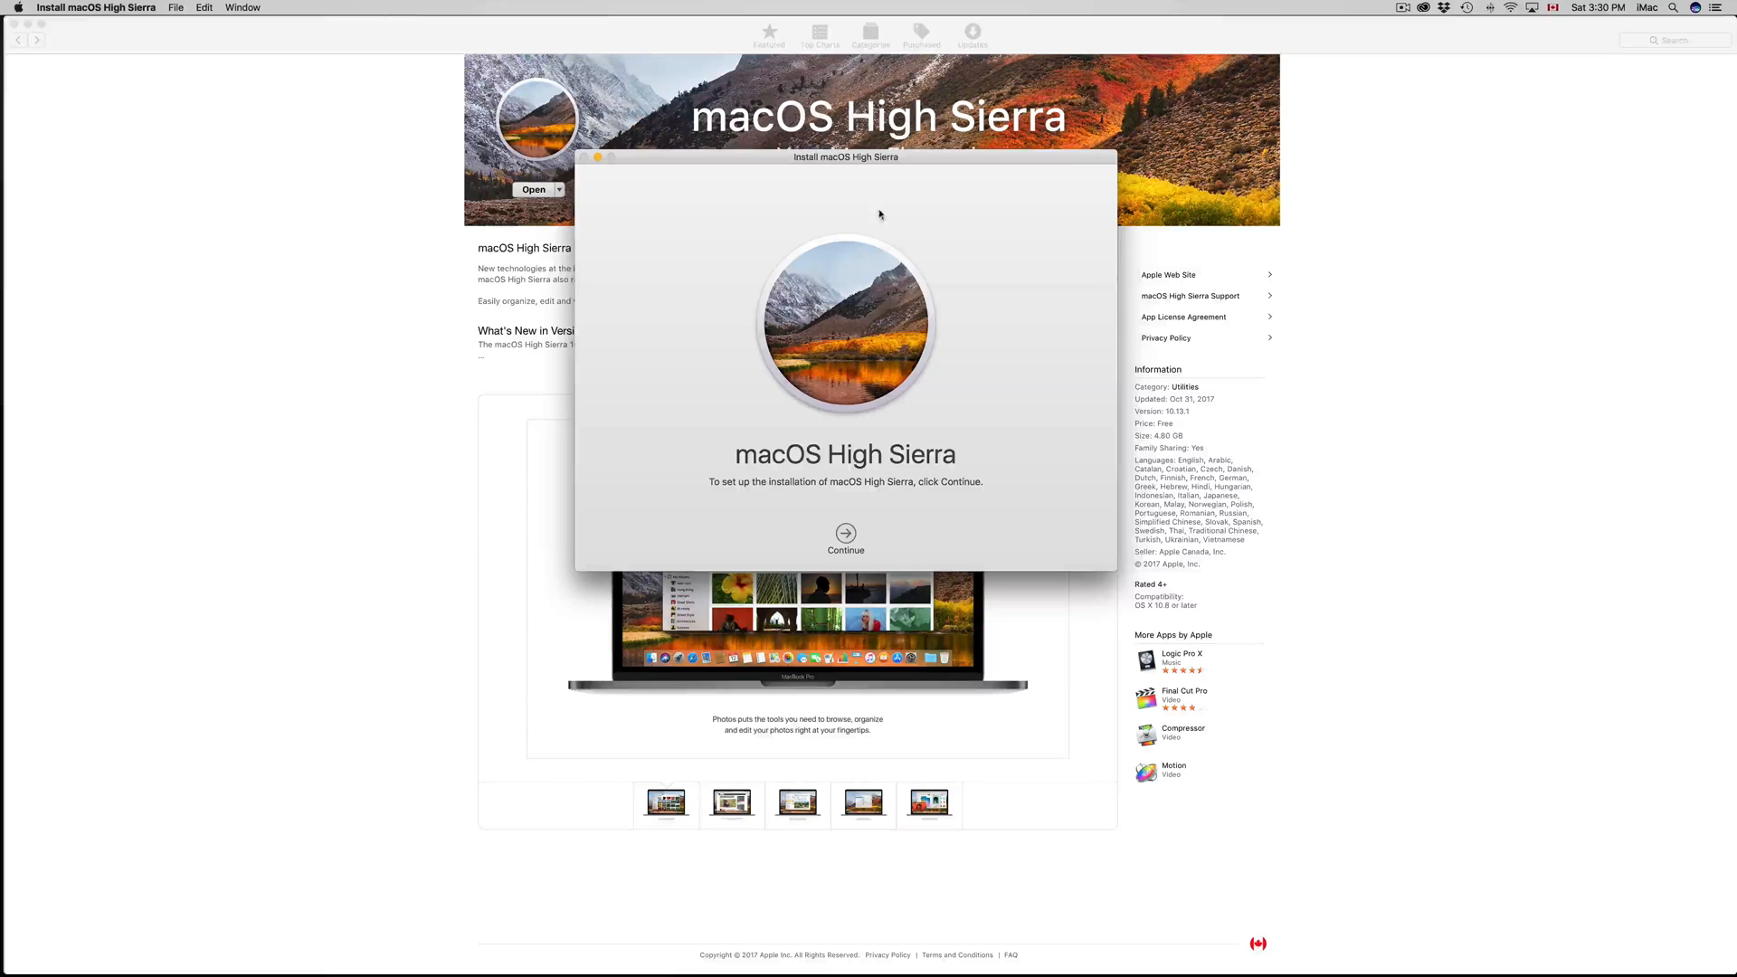
{"action": "left_click_drag", "start_coordinate": [845, 156], "coordinate": [928, 156]}
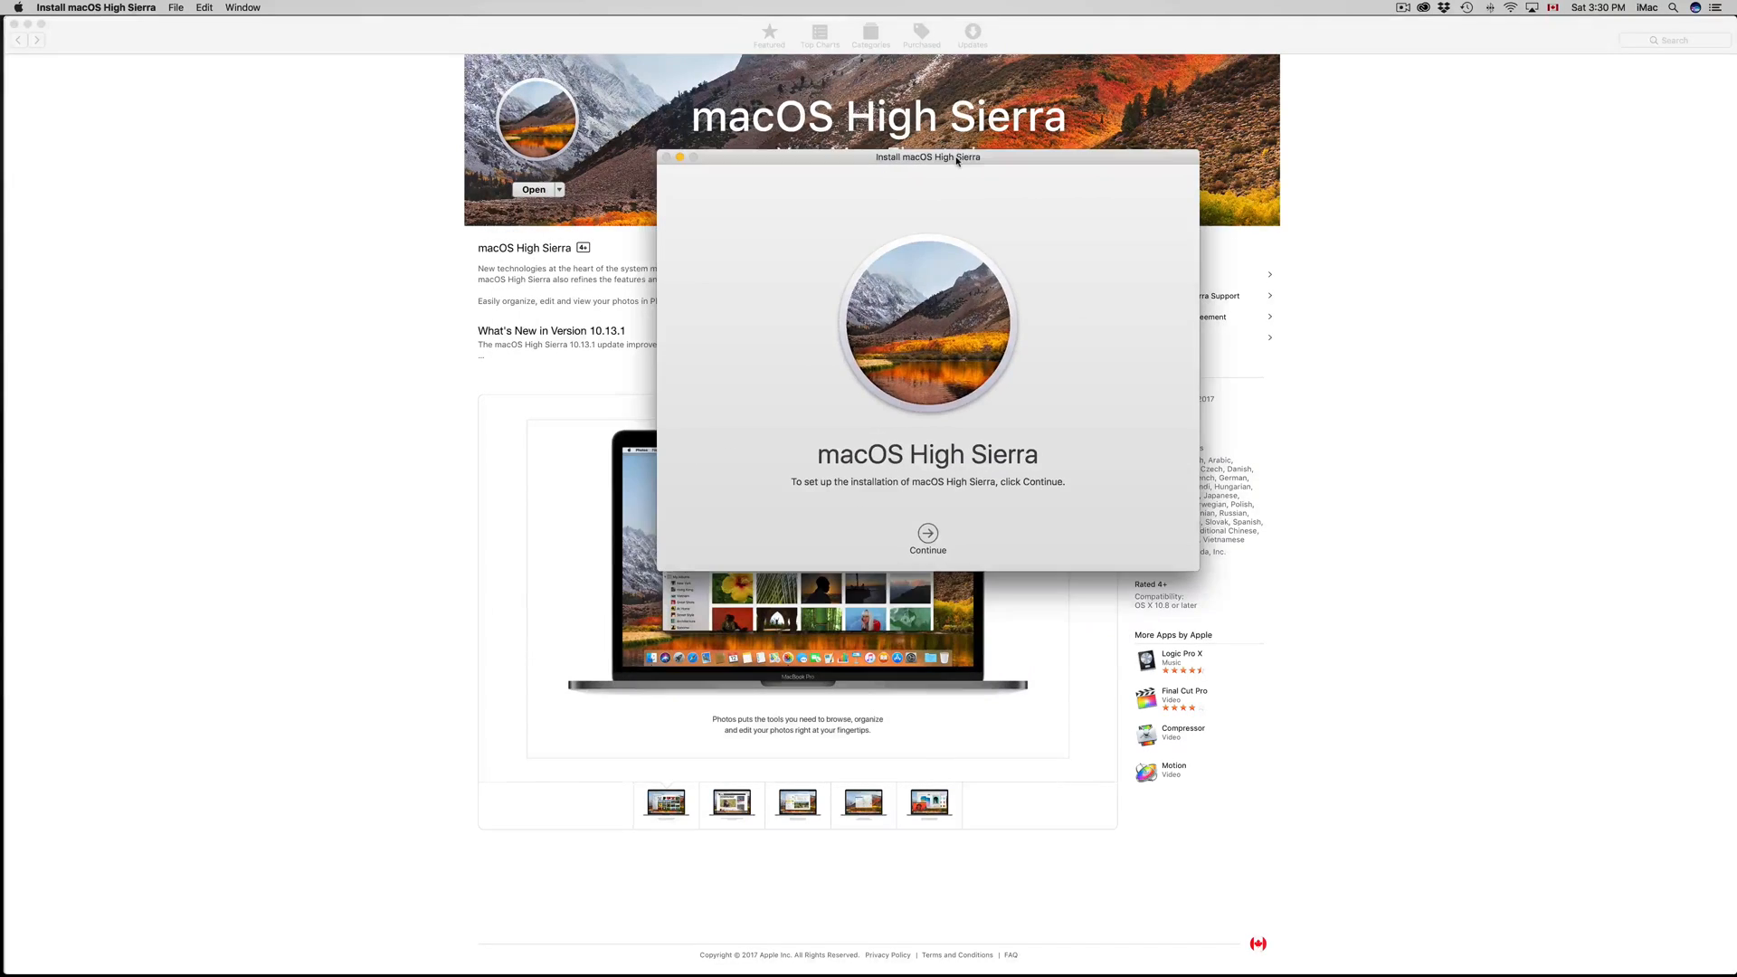
{"action": "left_click_drag", "start_coordinate": [929, 157], "coordinate": [1026, 141]}
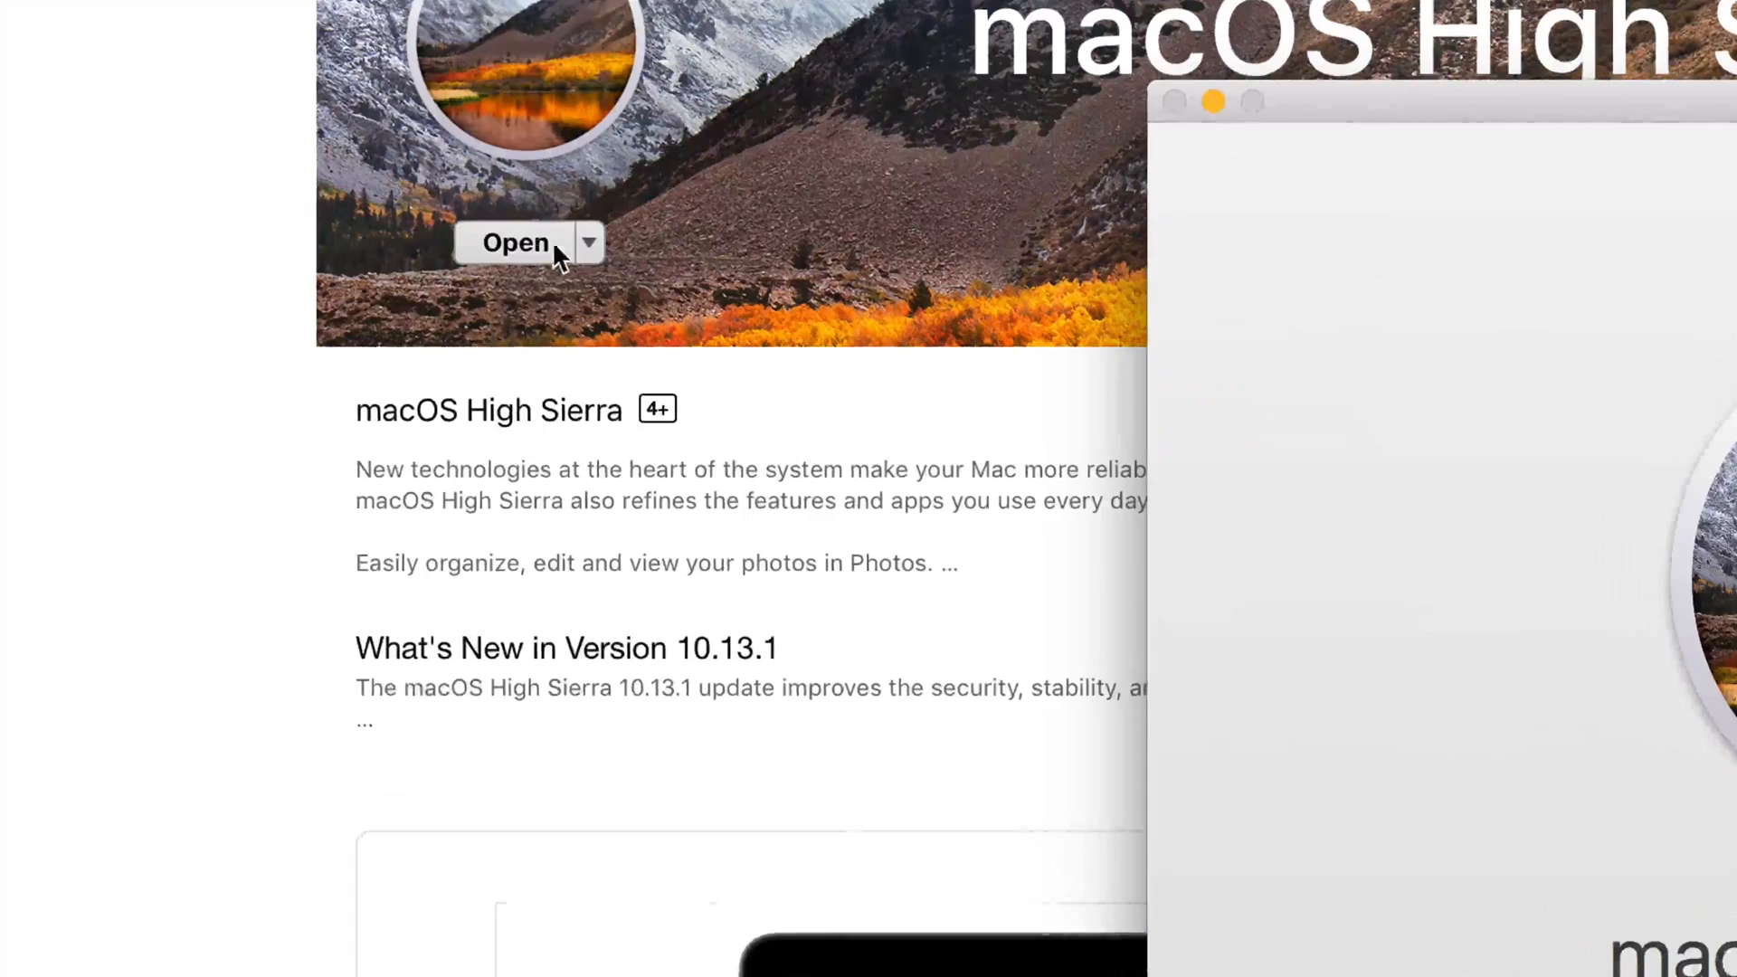
{"action": "left_click", "coordinate": [512, 243]}
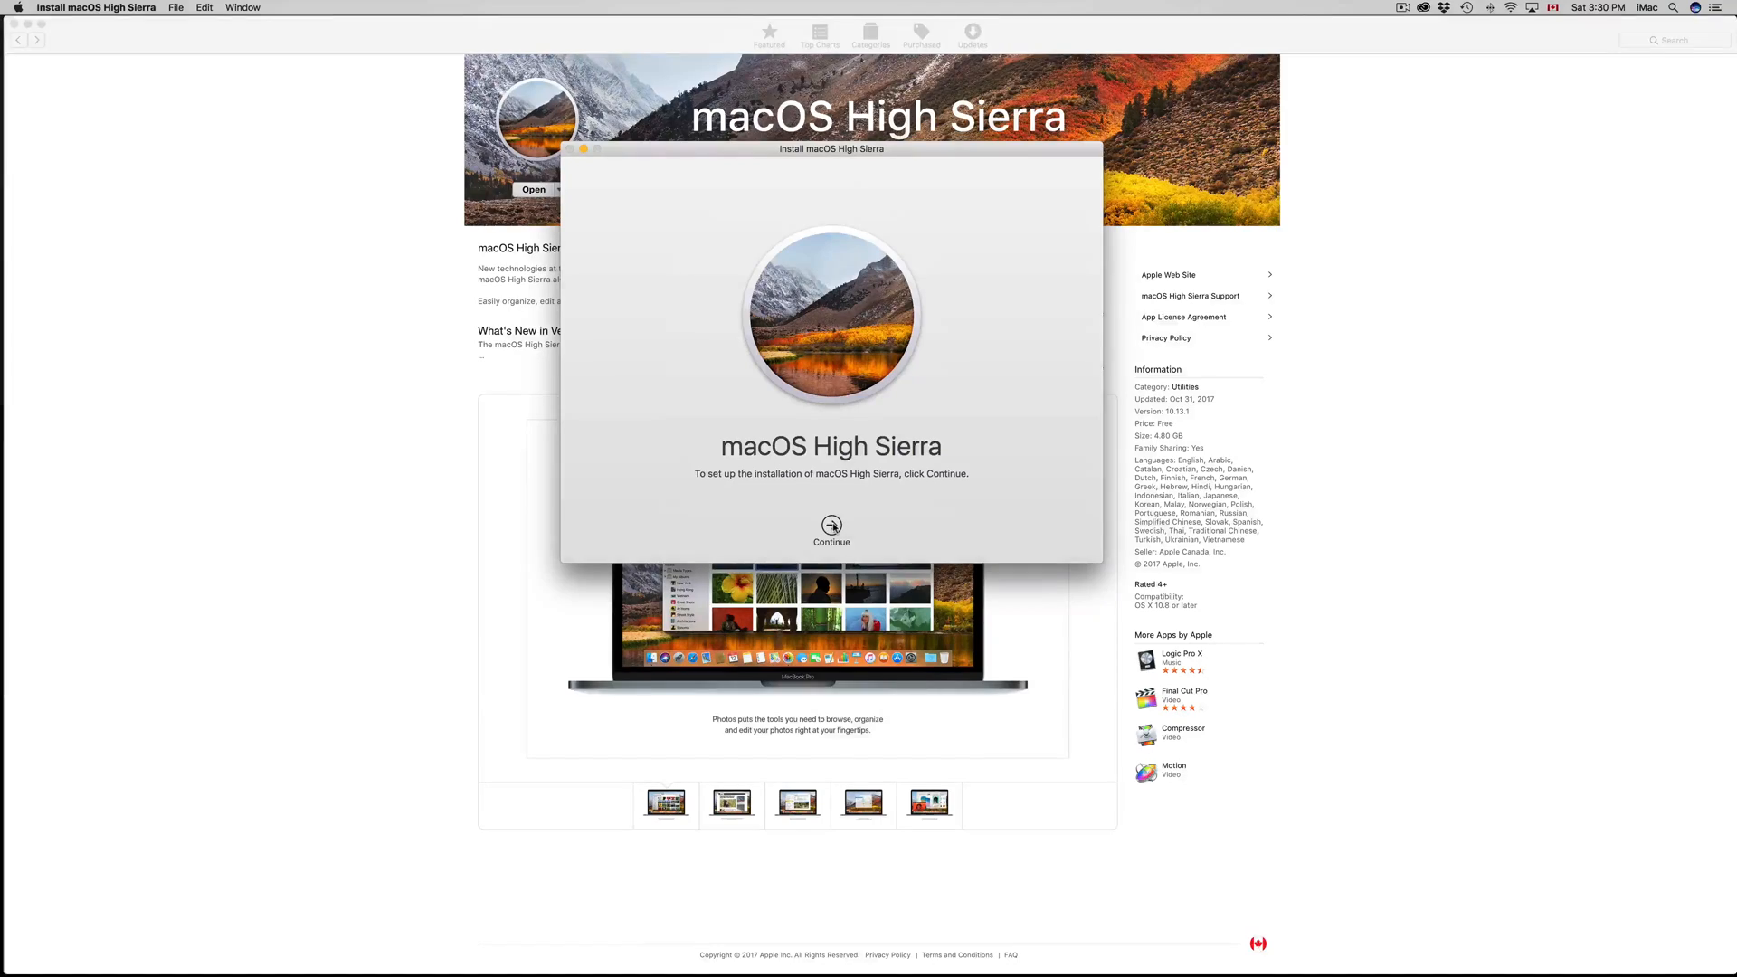
{"action": "left_click", "coordinate": [831, 530]}
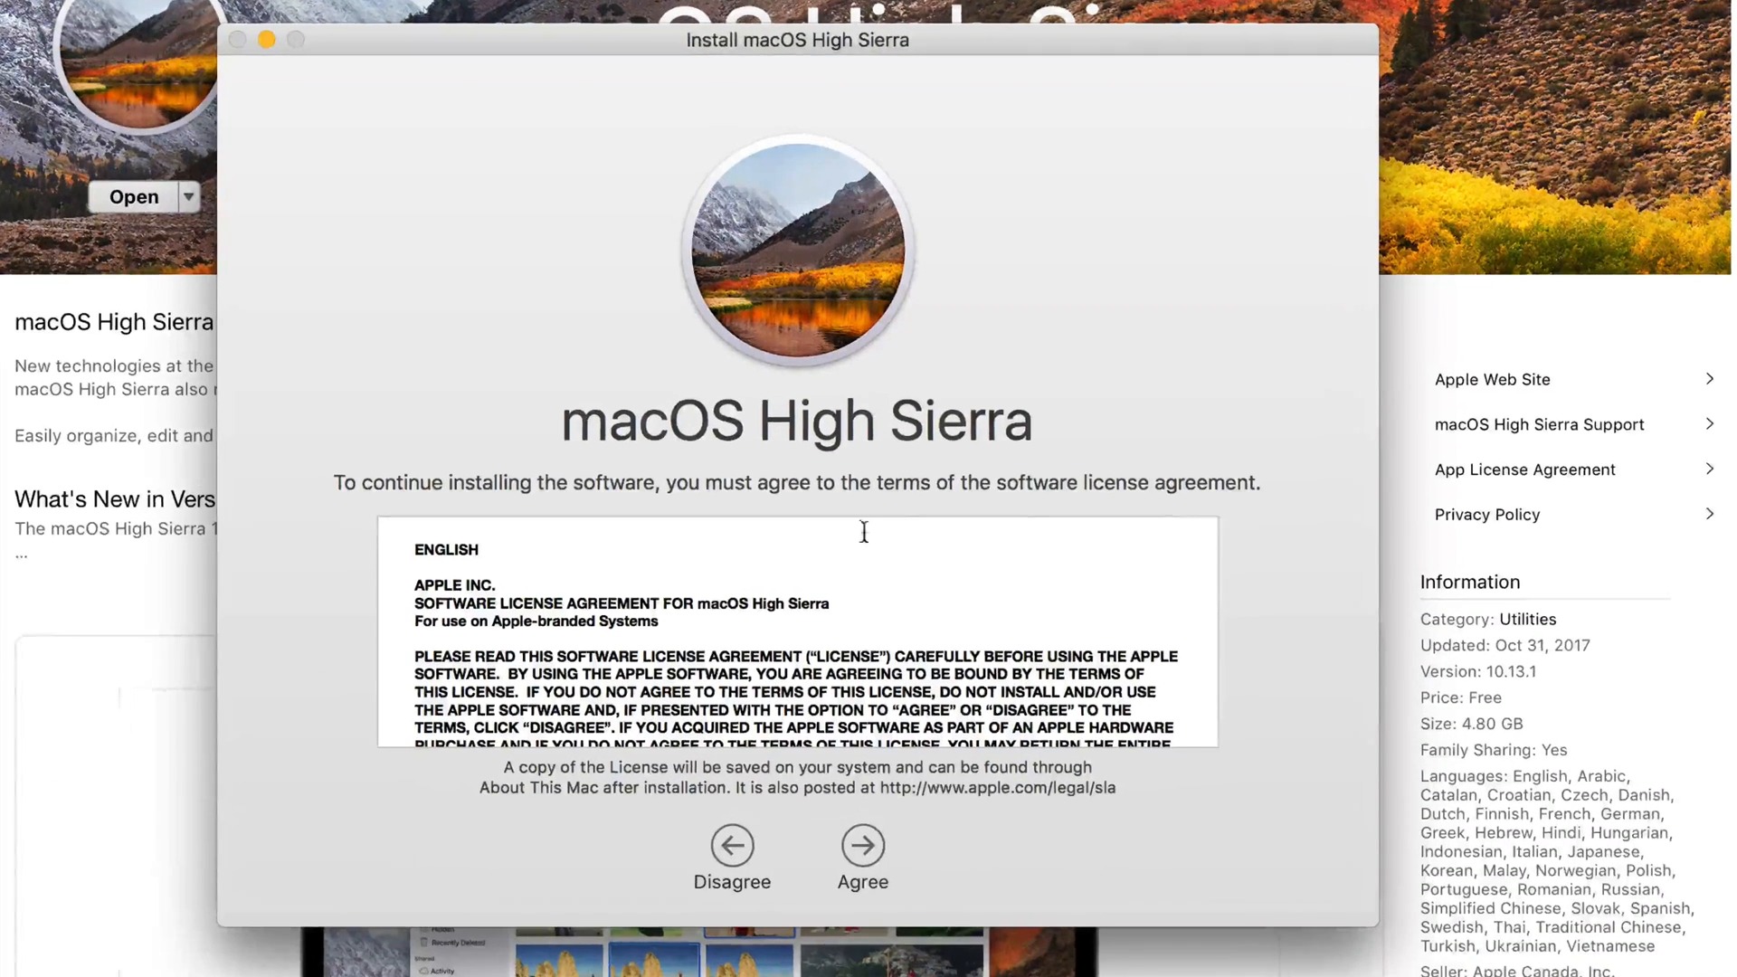
{"action": "mouse_move", "coordinate": [862, 864]}
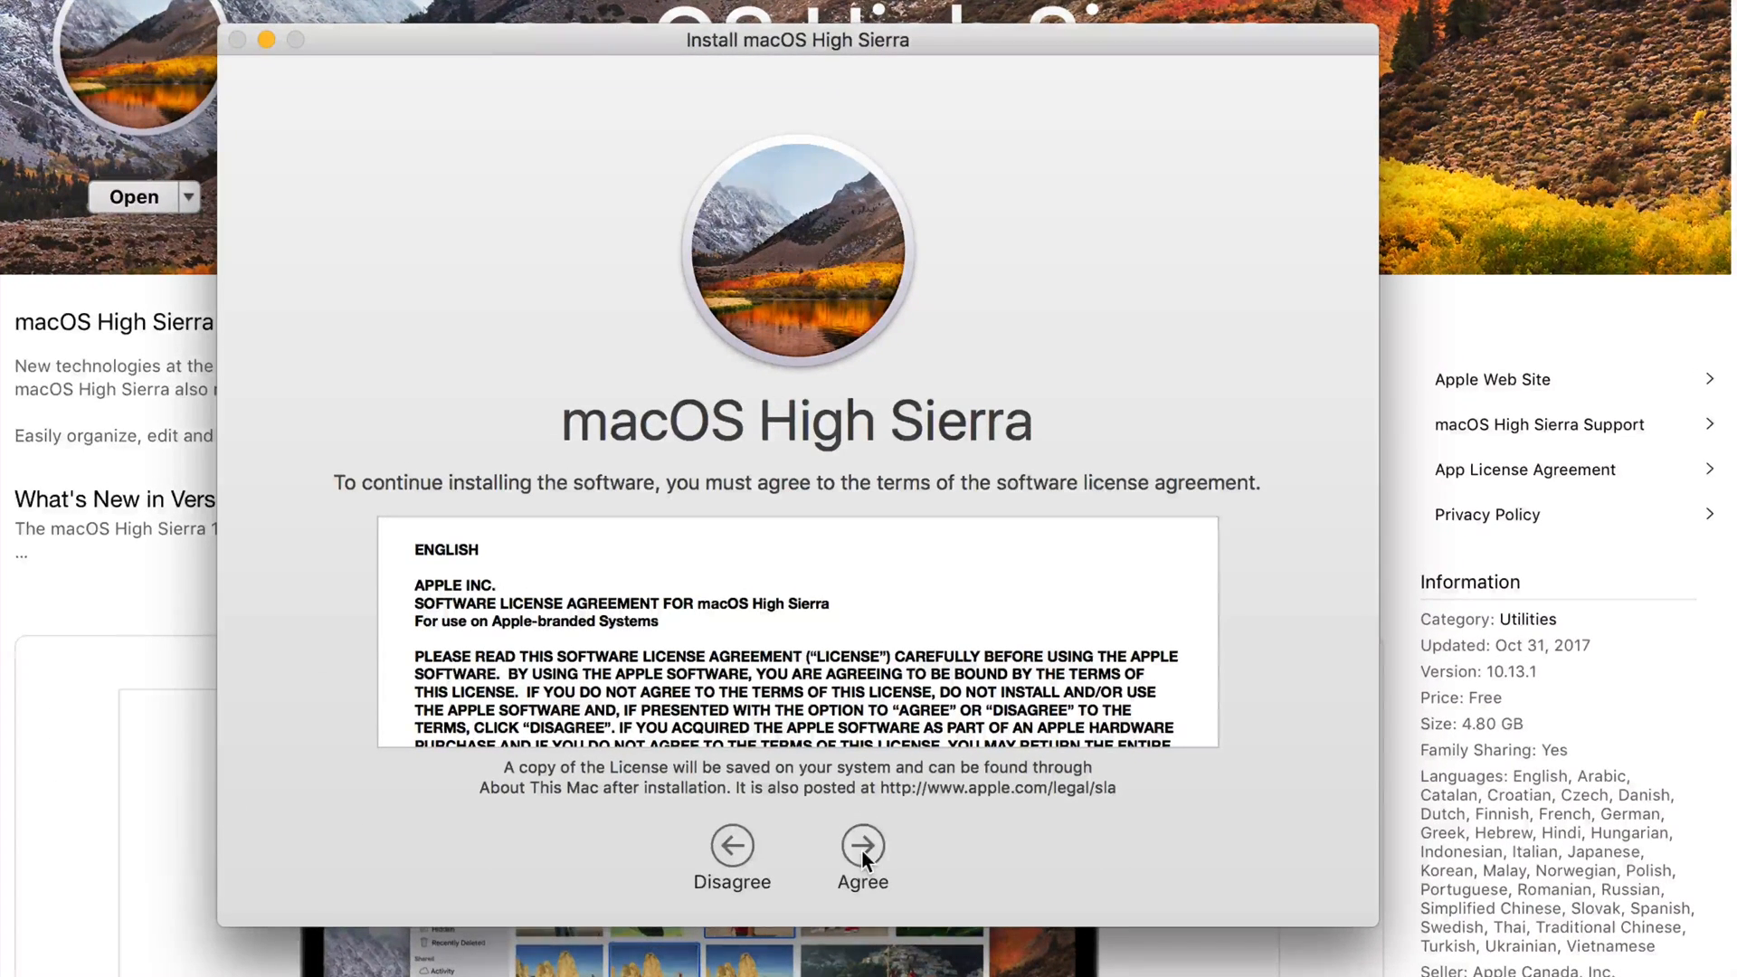
Continue past the installer intro and agree to the High Sierra software license
{"action": "left_click", "coordinate": [862, 846]}
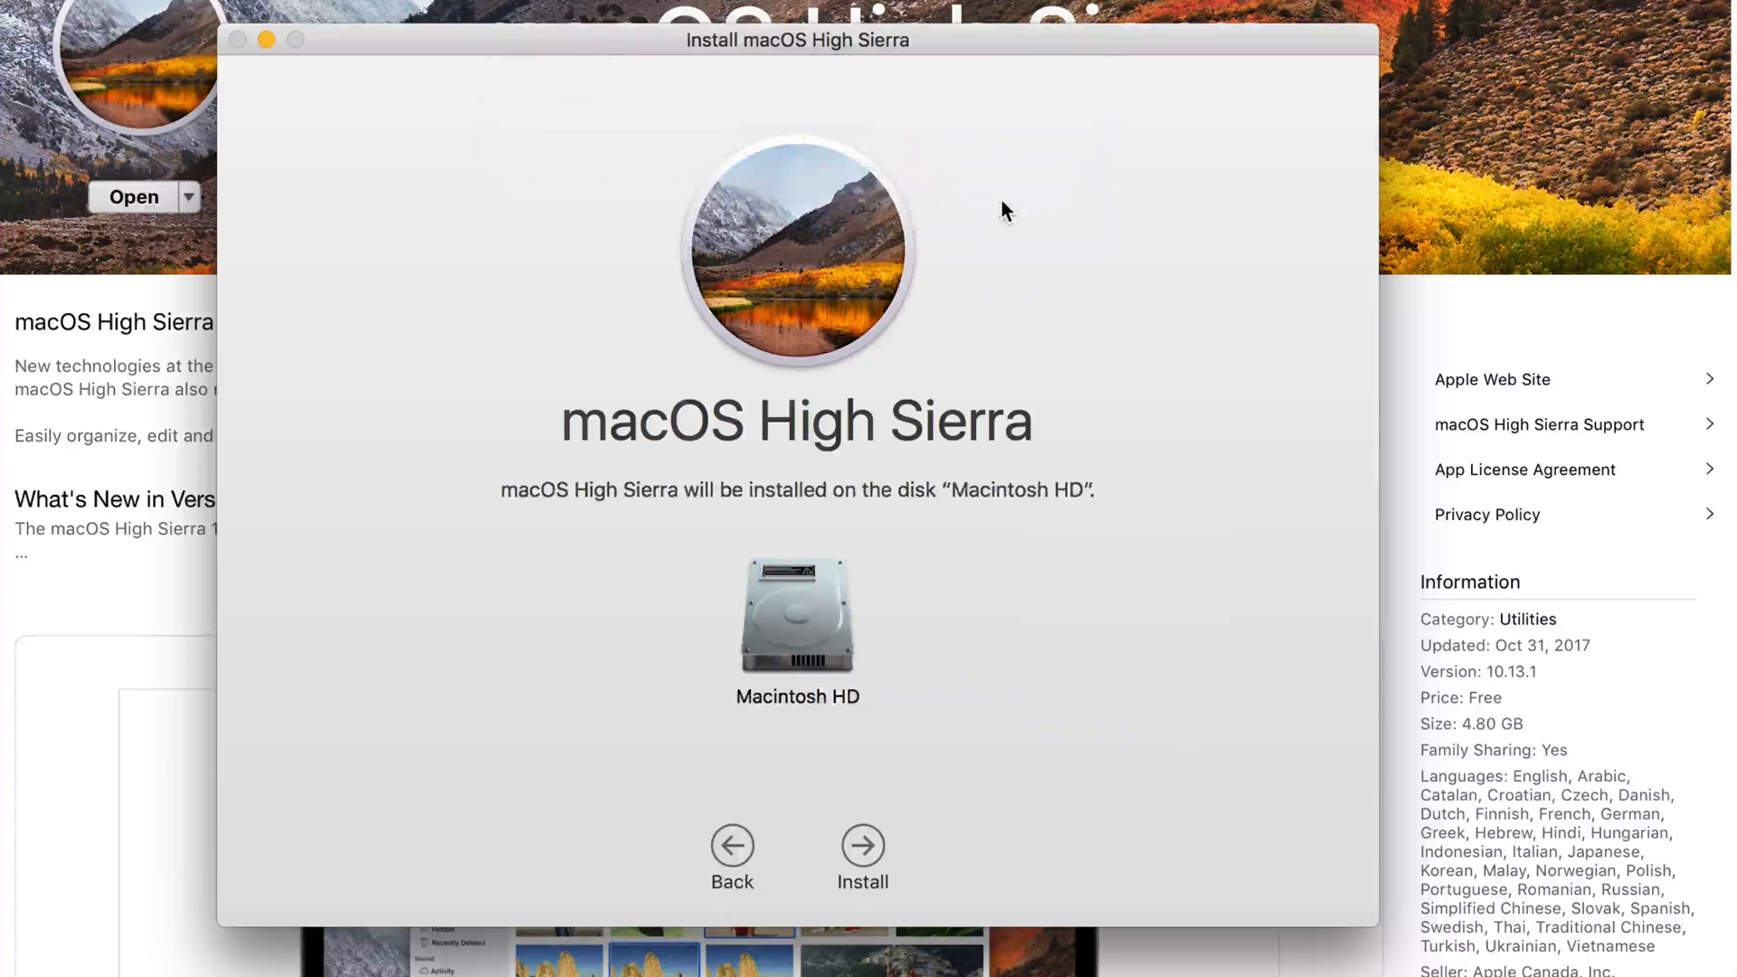
{"action": "mouse_move", "coordinate": [1139, 506]}
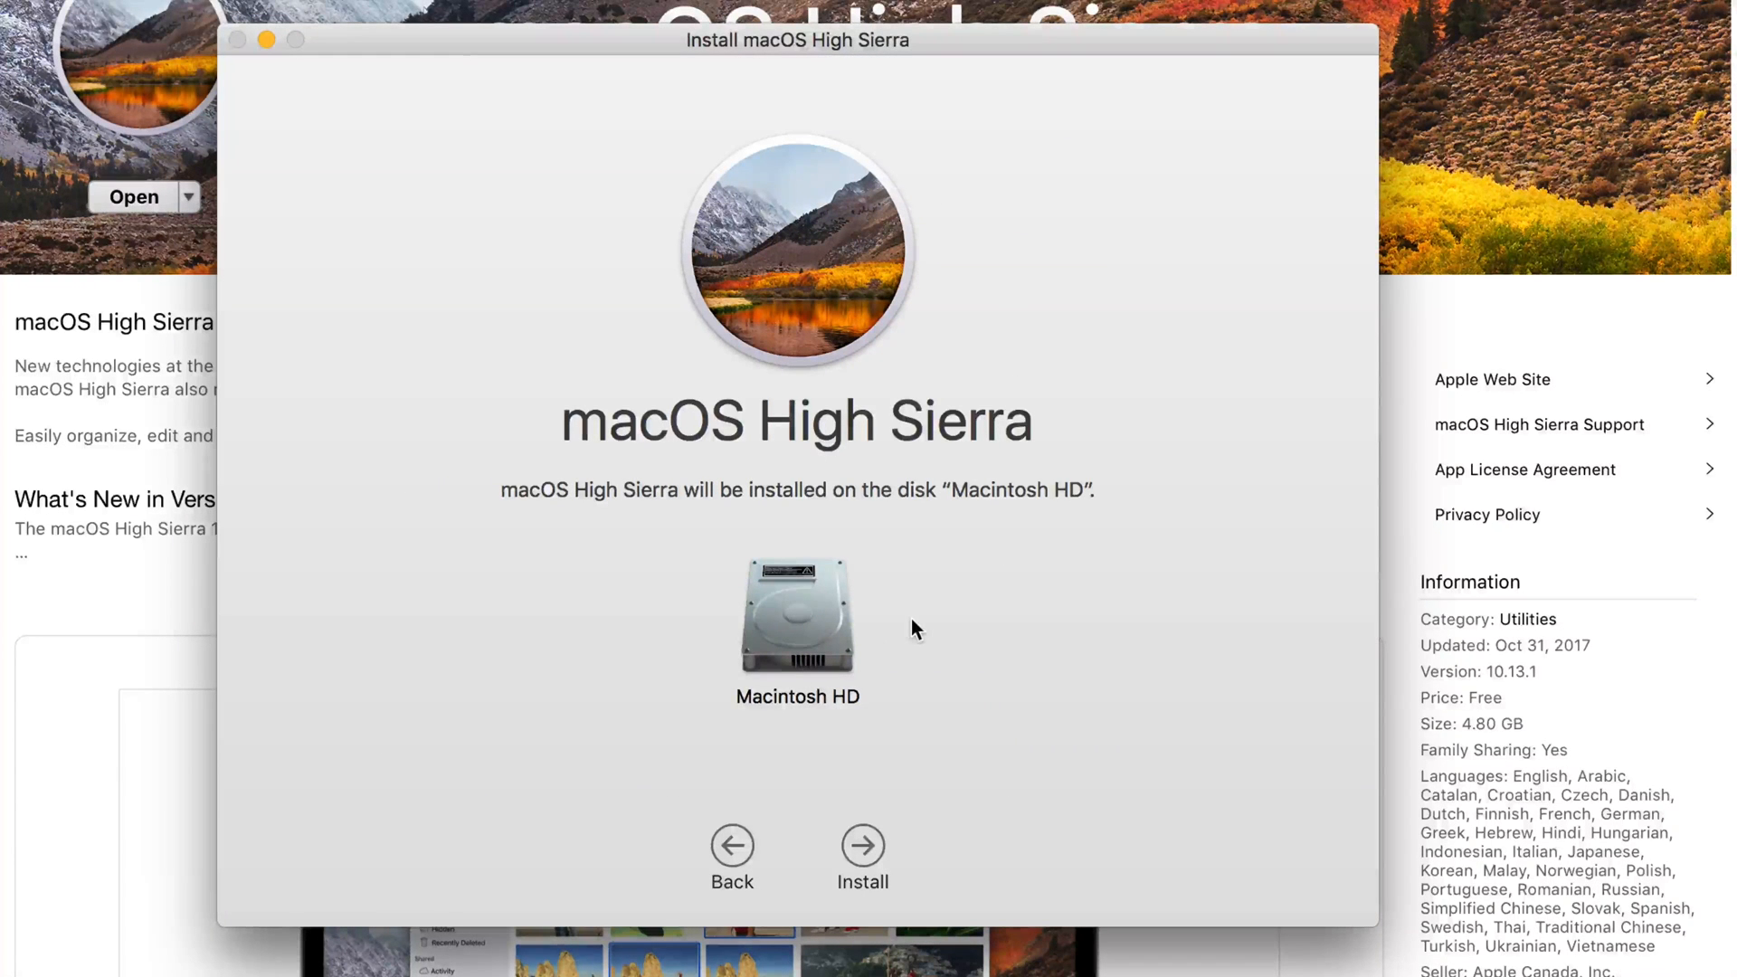
{"action": "mouse_move", "coordinate": [842, 646]}
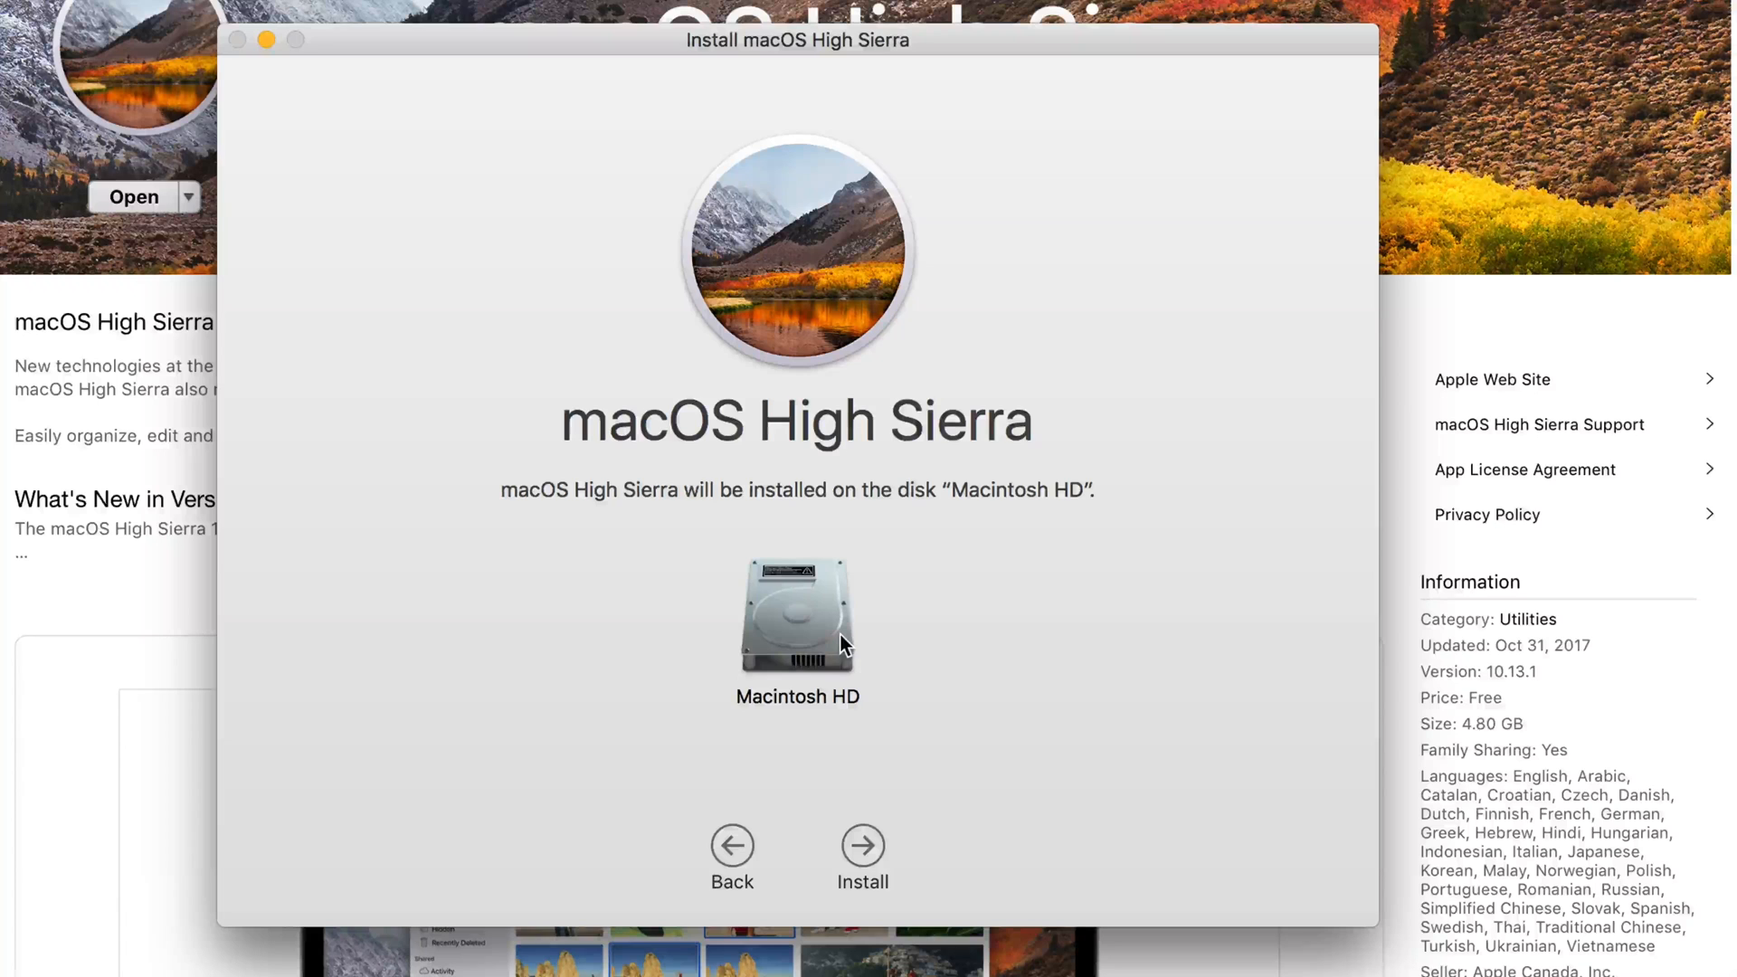
{"action": "mouse_move", "coordinate": [825, 613]}
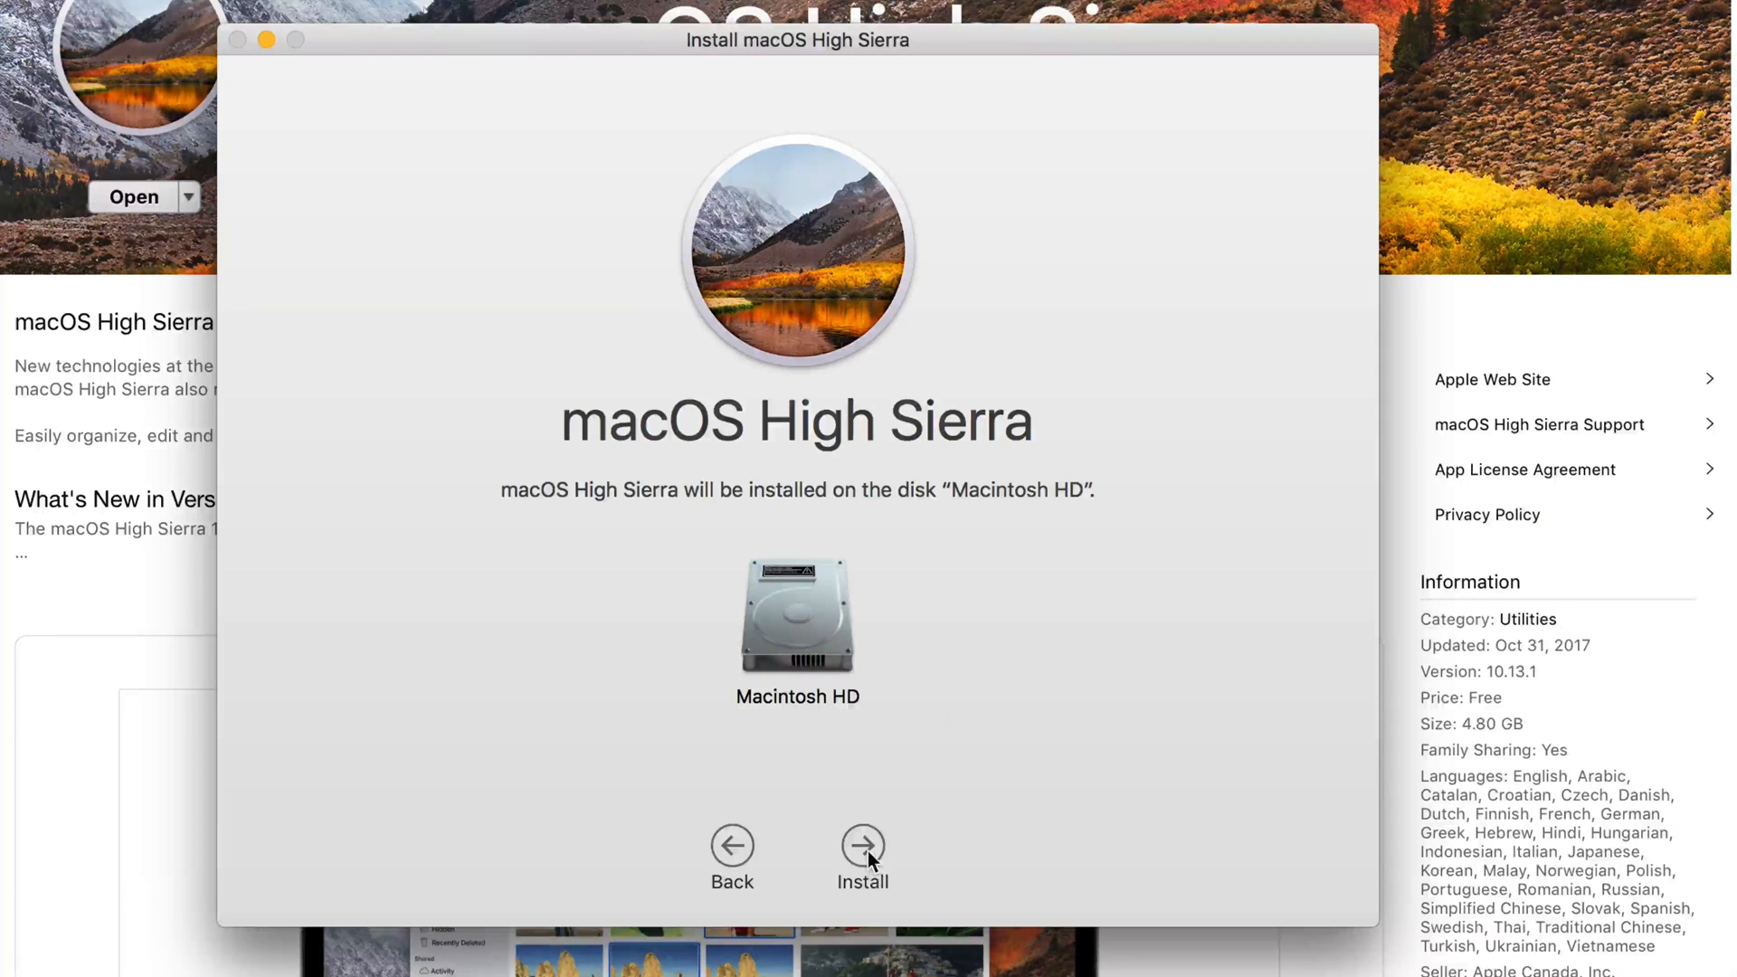
{"action": "left_click", "coordinate": [862, 845]}
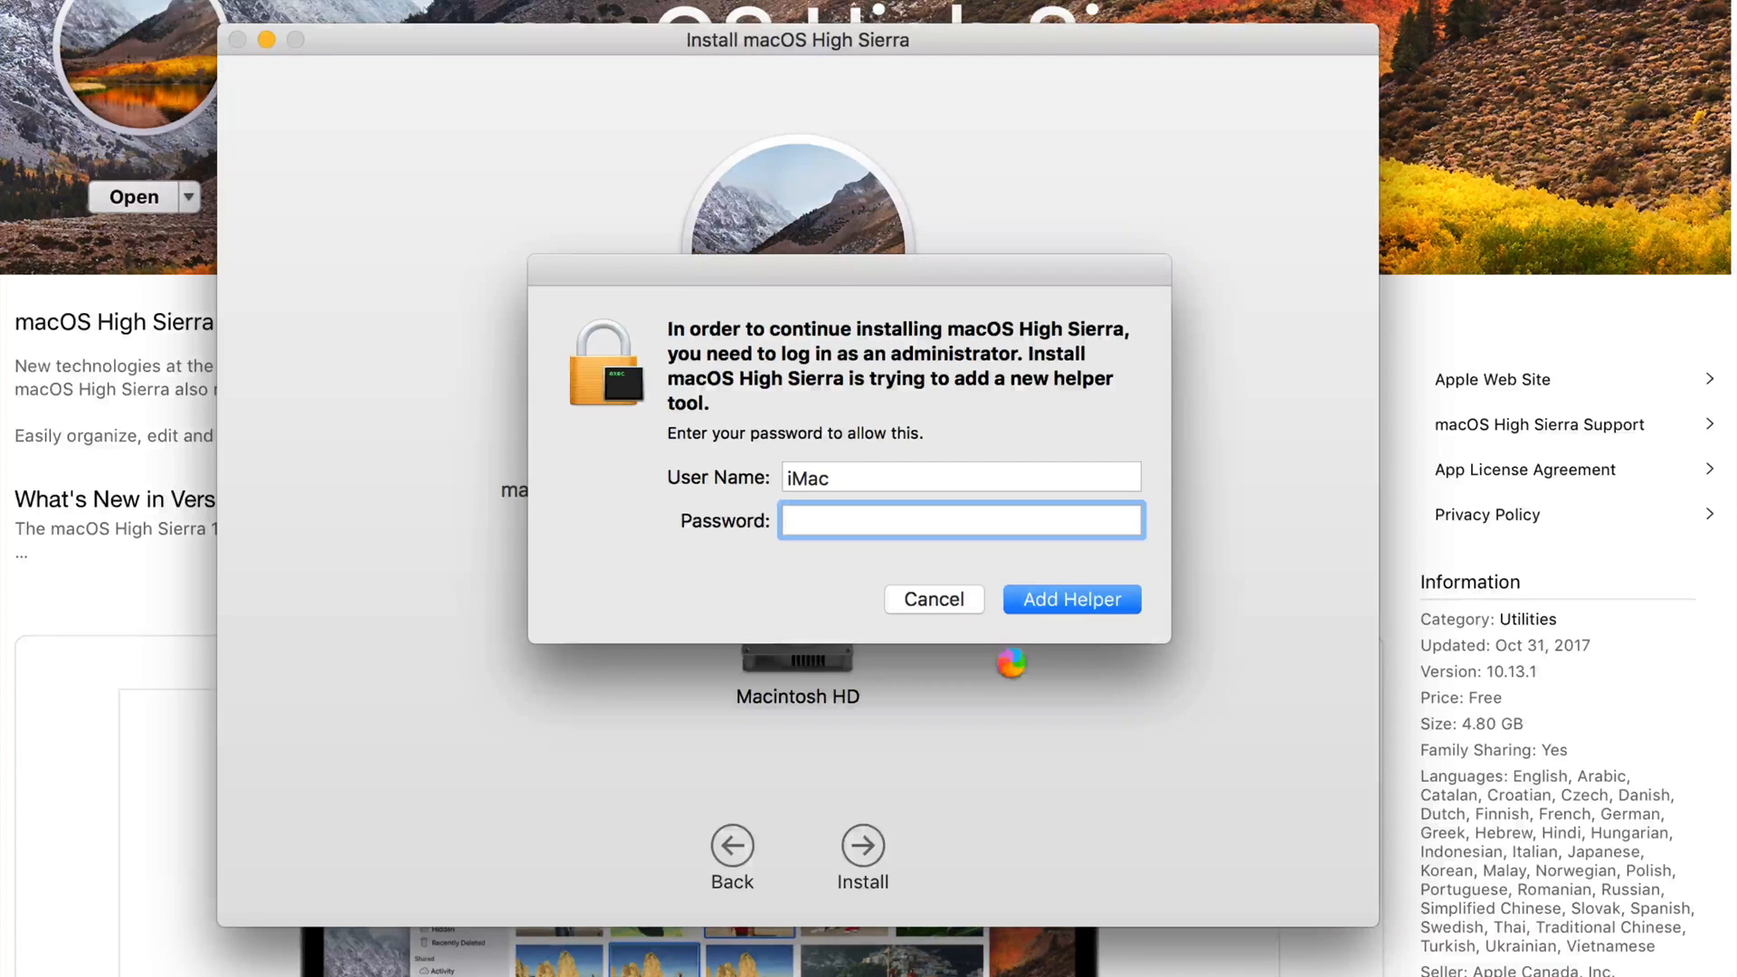
Approve the High Sierra install onto Macintosh HD with administrator credentials
{"action": "left_click", "coordinate": [1073, 599]}
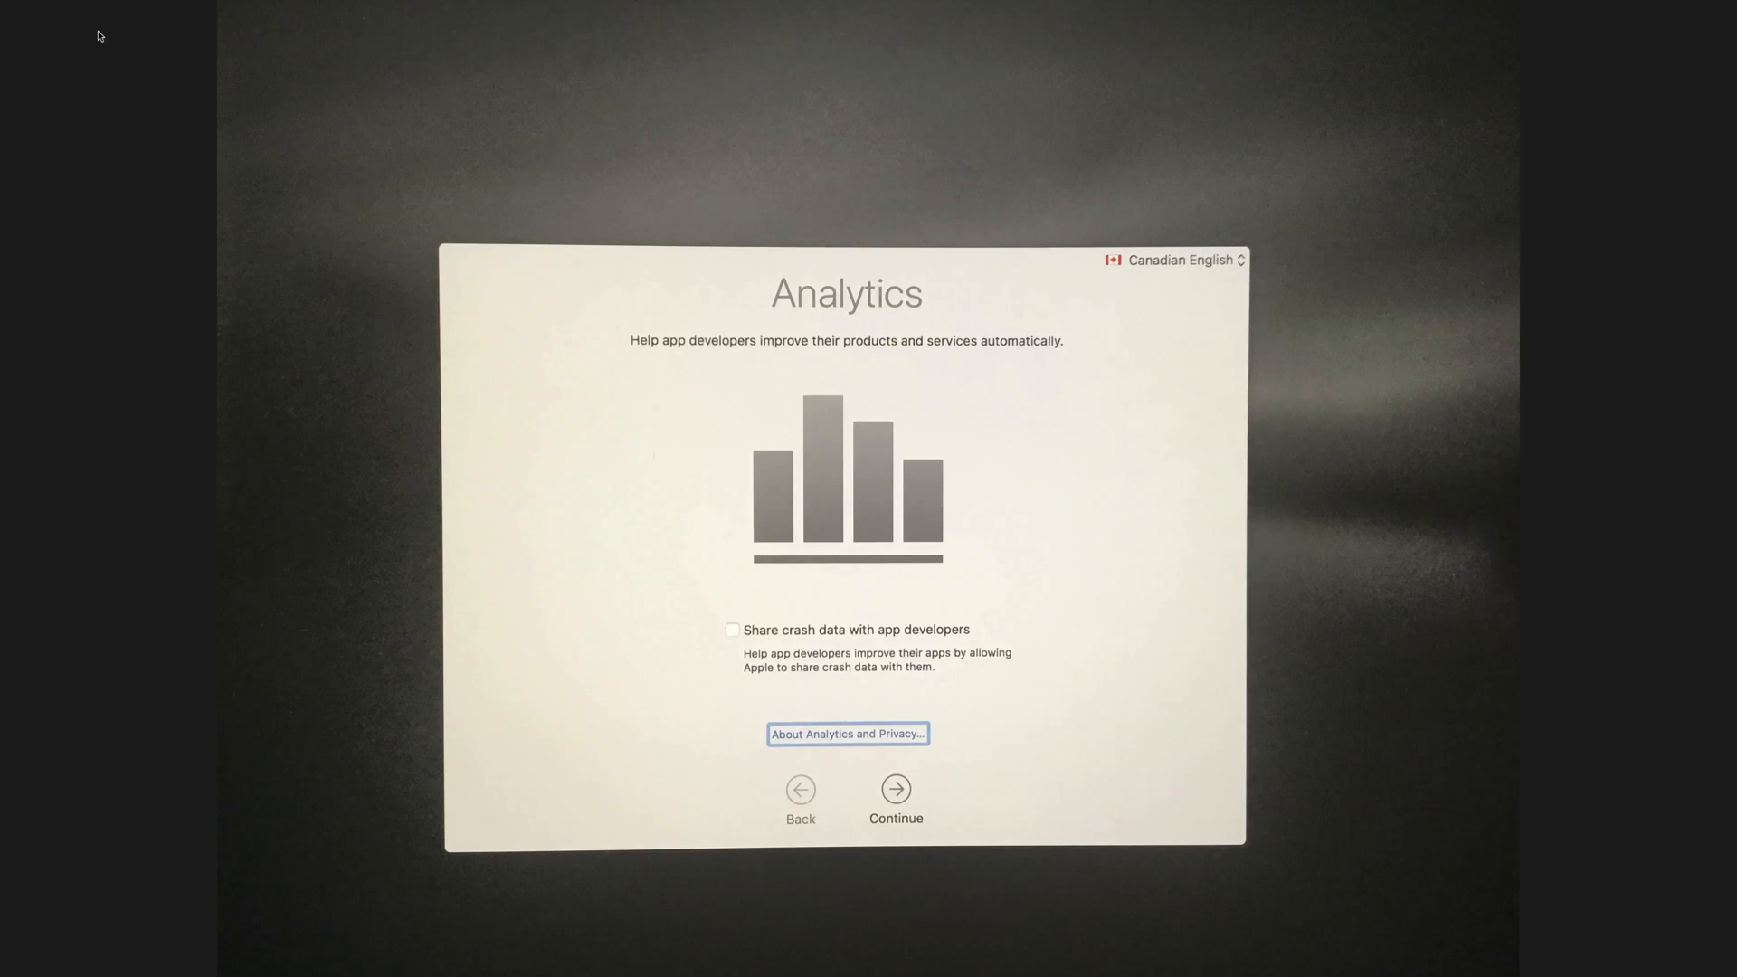
Continue past the Analytics screen with crash data sharing left unchecked
{"action": "left_click", "coordinate": [895, 789]}
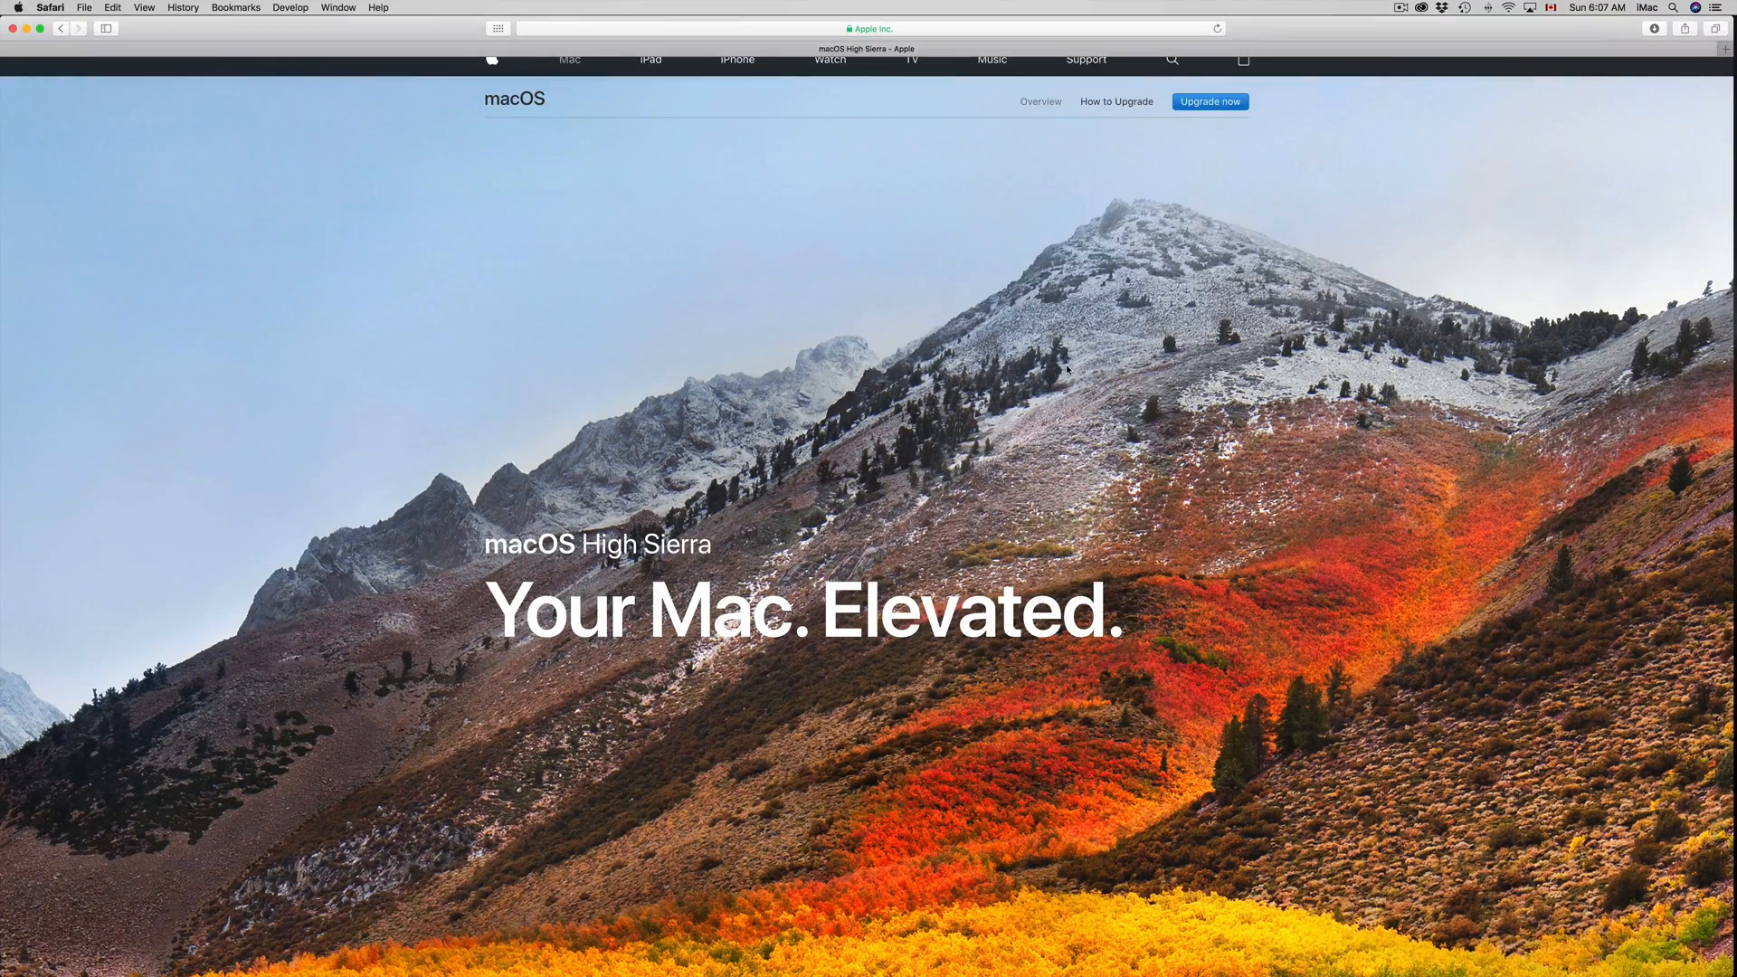
Scroll down through Apple's macOS High Sierra page in Safari
{"action": "scroll", "scroll_direction": "down", "scroll_amount": 3}
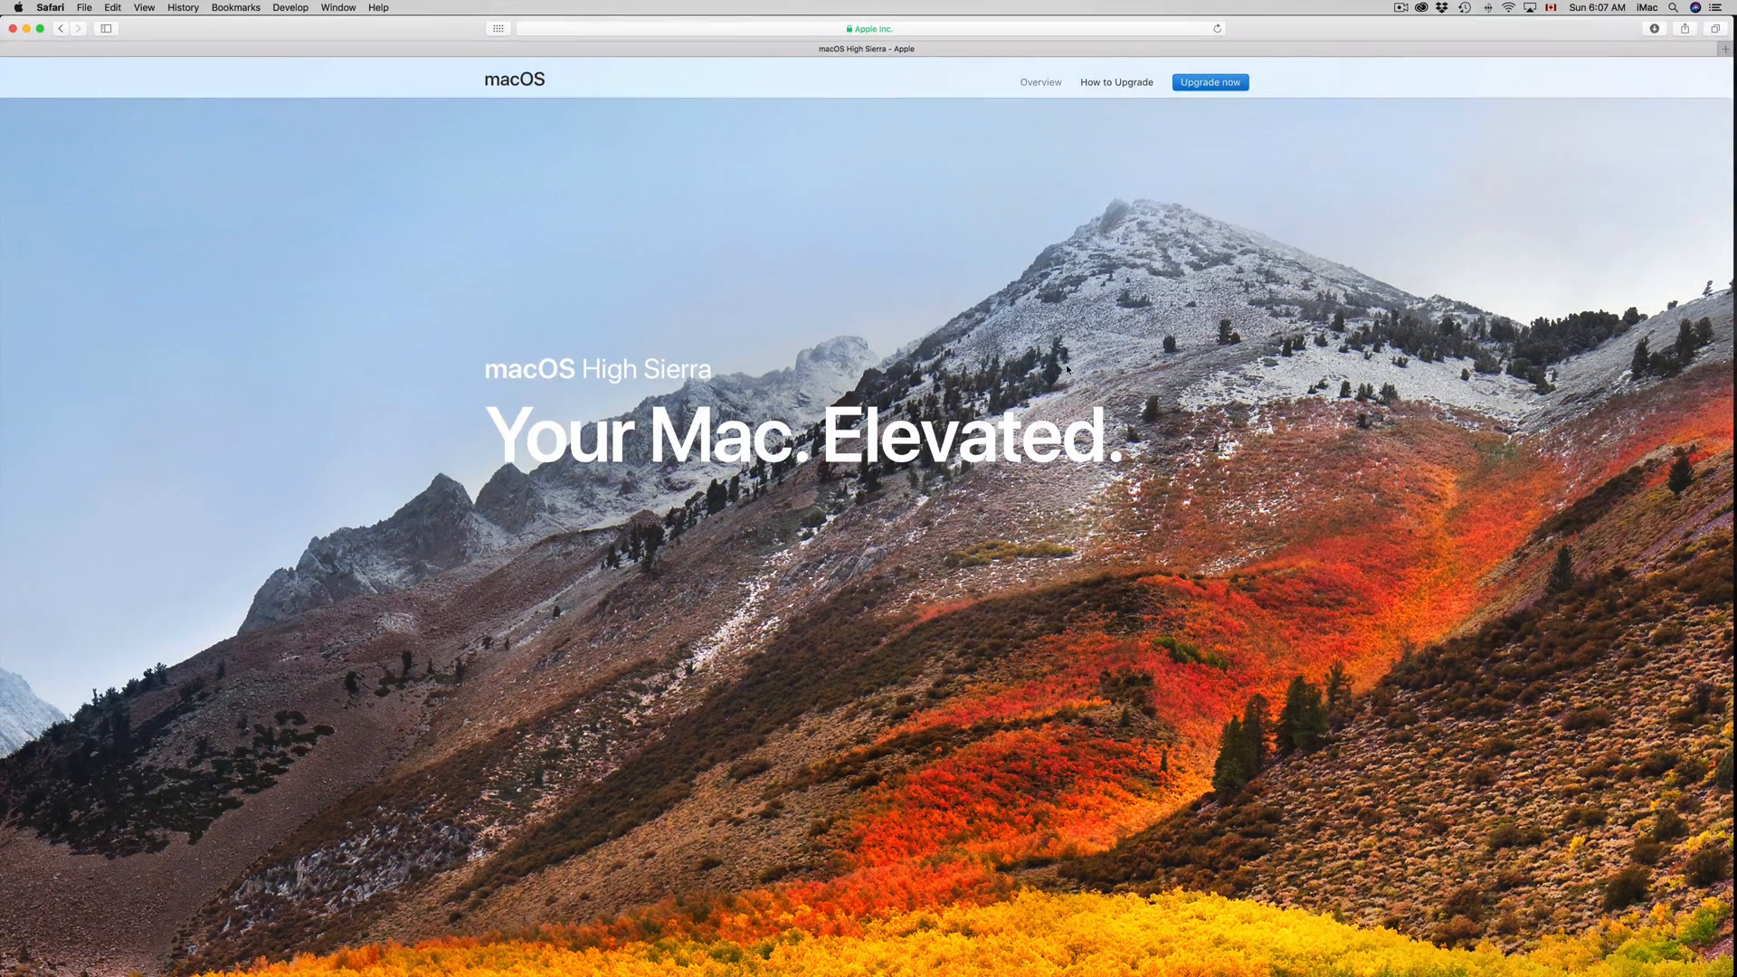